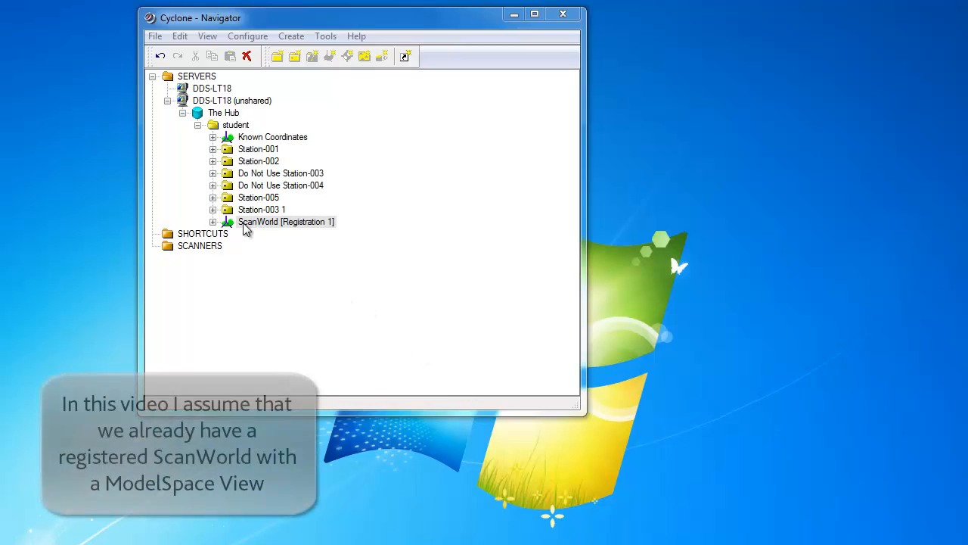
# Step: Expand ScanWorld [Registration 1] in the Navigator and select Registration 1
pyautogui.click(214, 222)
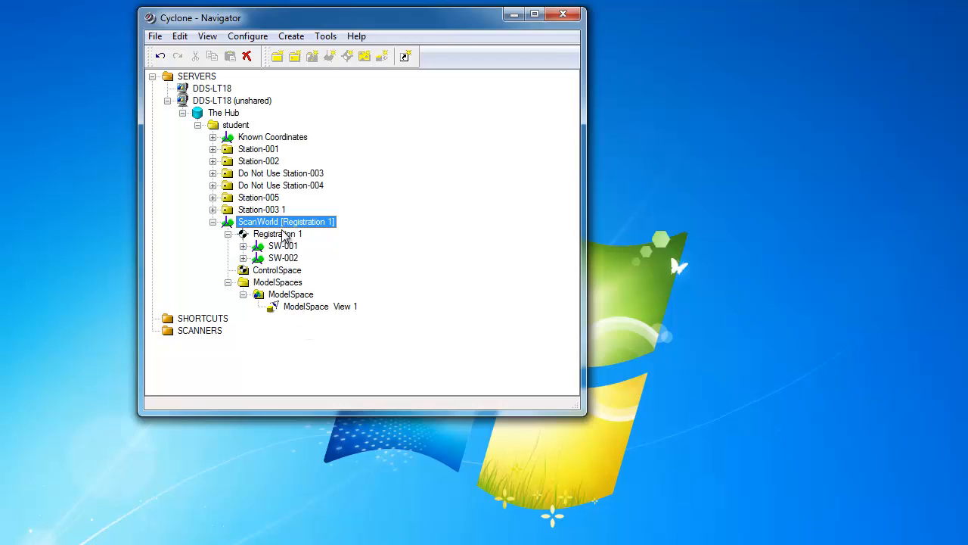
pyautogui.click(278, 234)
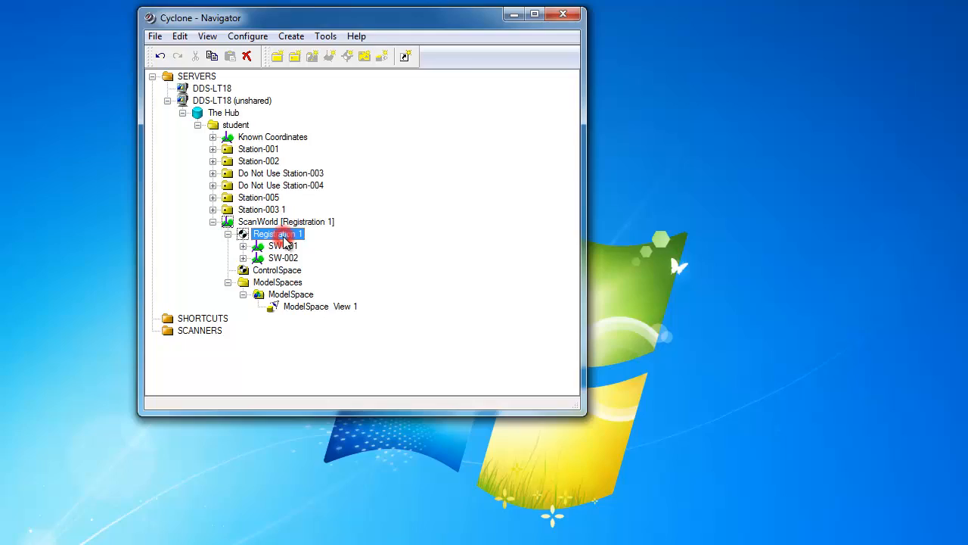
pyautogui.doubleClick(268, 234)
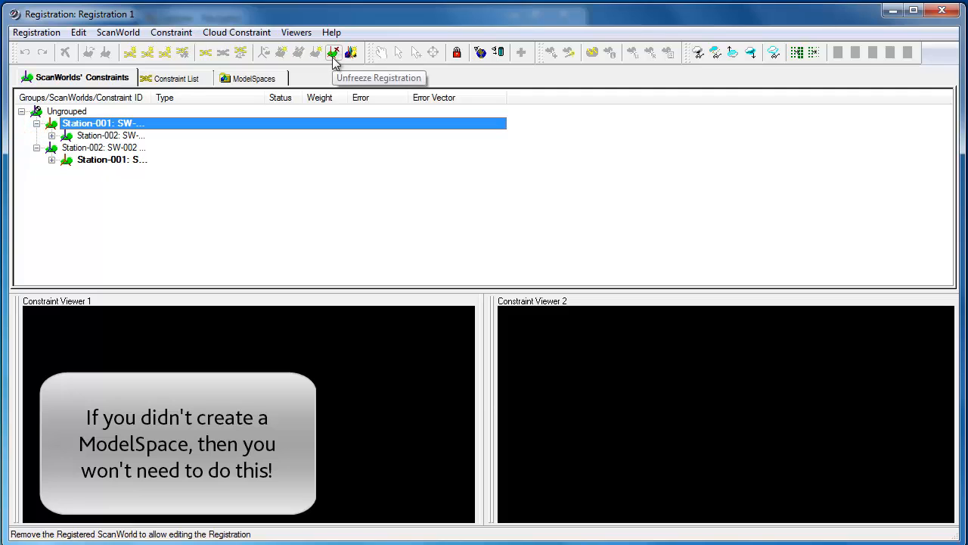
pyautogui.click(335, 52)
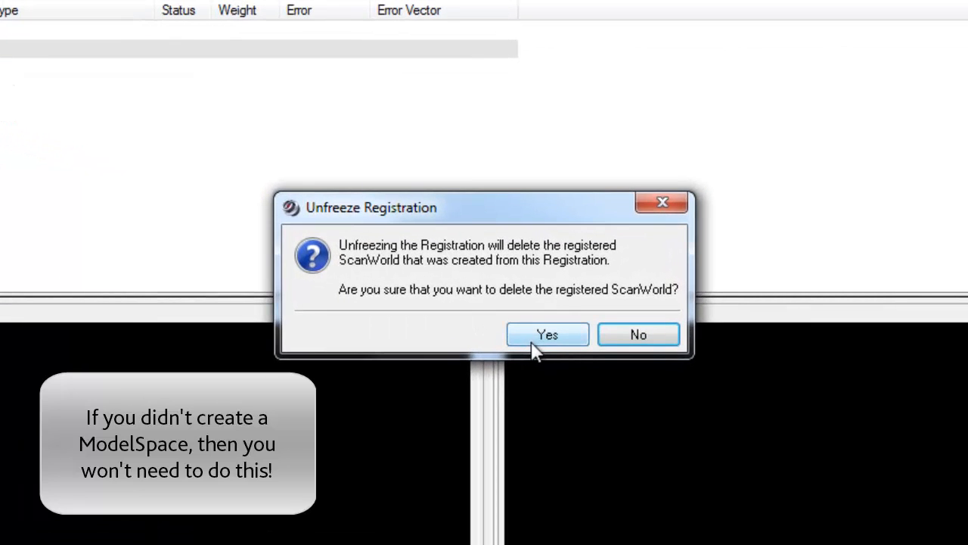
pyautogui.click(547, 334)
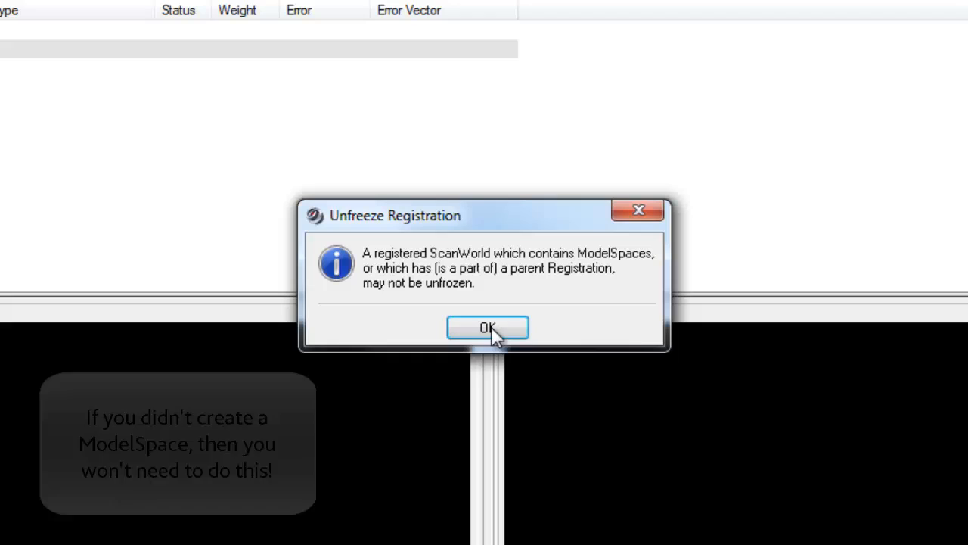
pyautogui.moveTo(459, 313)
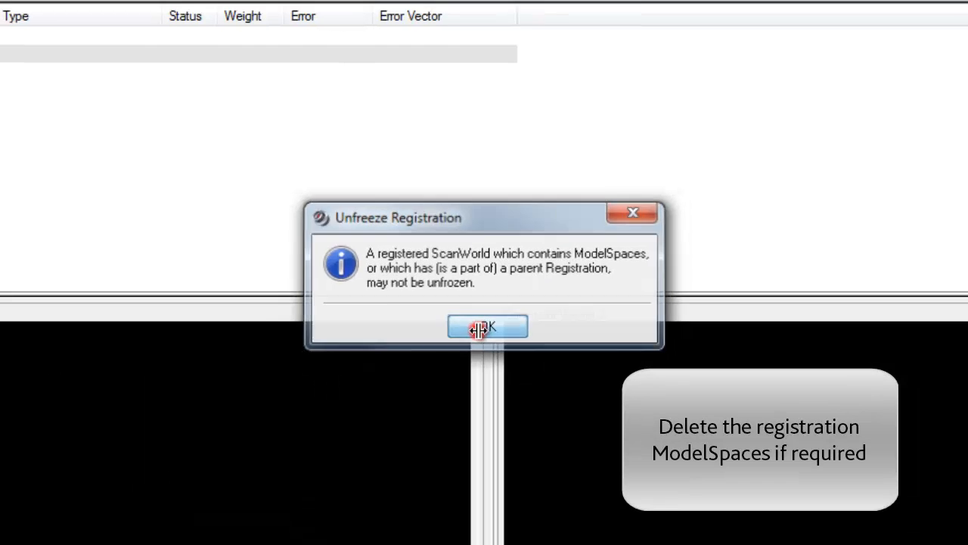
pyautogui.click(487, 325)
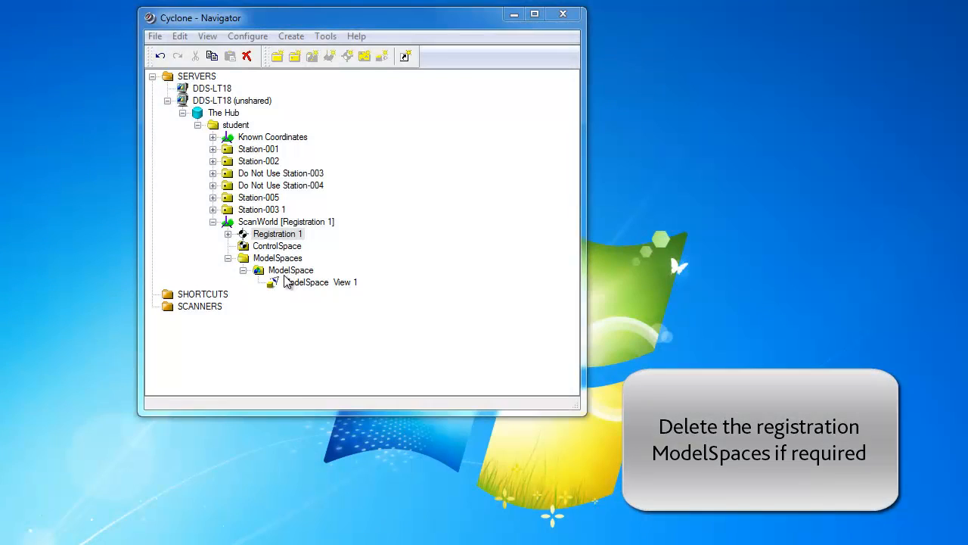
# Step: Delete the ModelSpace and its View 1, confirm, and reselect Registration 1
pyautogui.rightClick(291, 270)
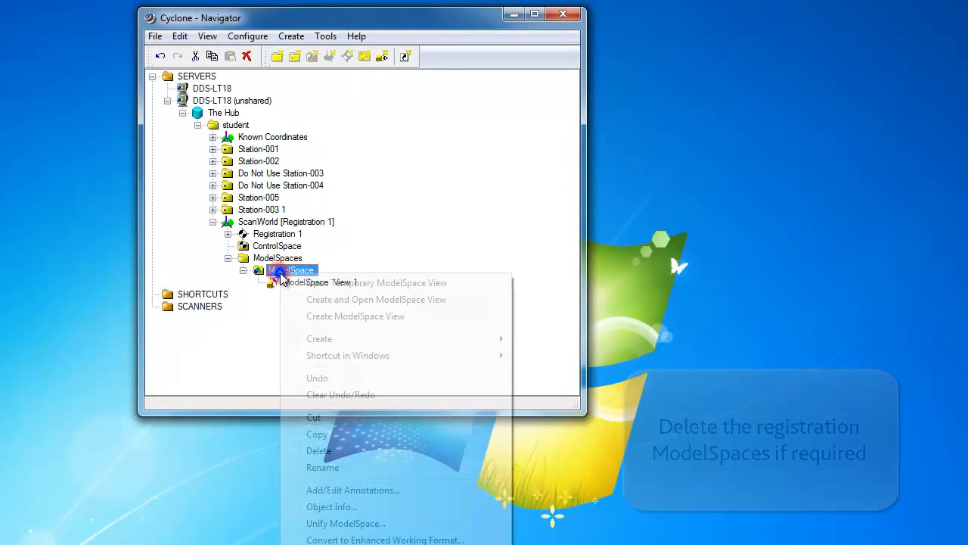
pyautogui.click(318, 450)
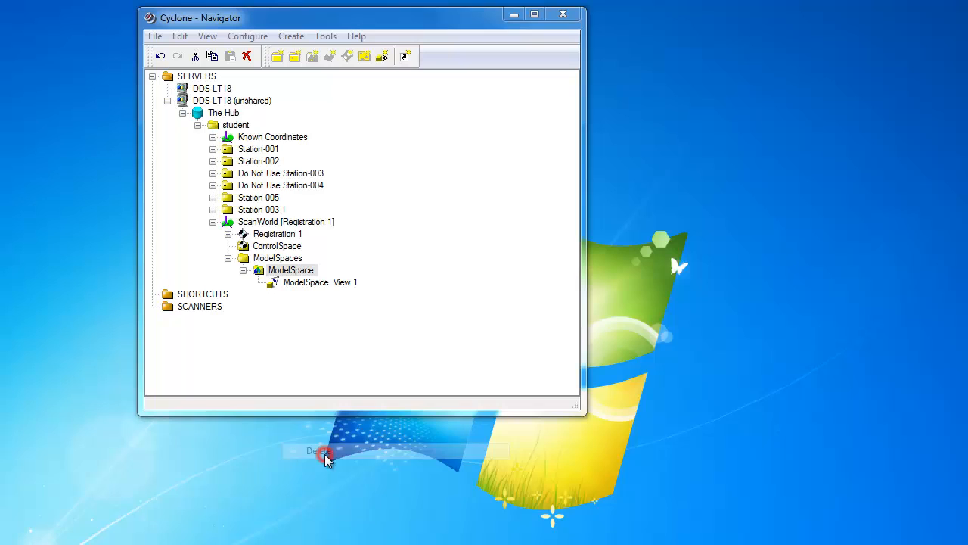
pyautogui.click(228, 258)
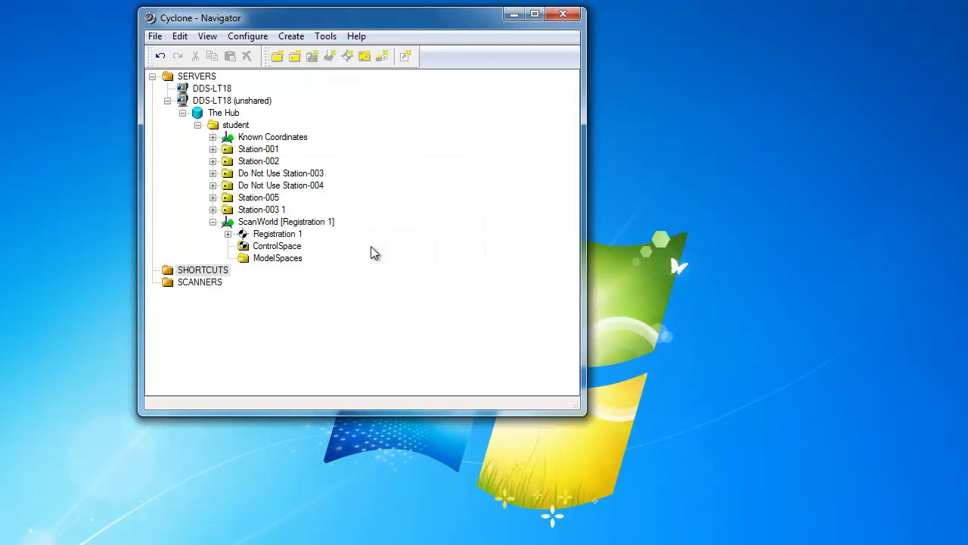
pyautogui.click(277, 234)
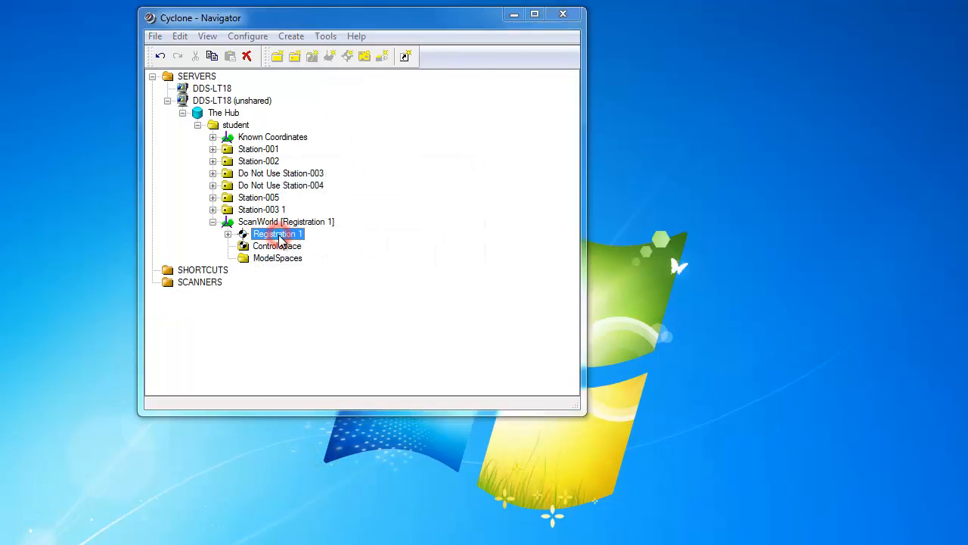
# Step: Open Registration 1 and unfreeze it, confirming removal of the registered ScanWorld
pyautogui.doubleClick(275, 233)
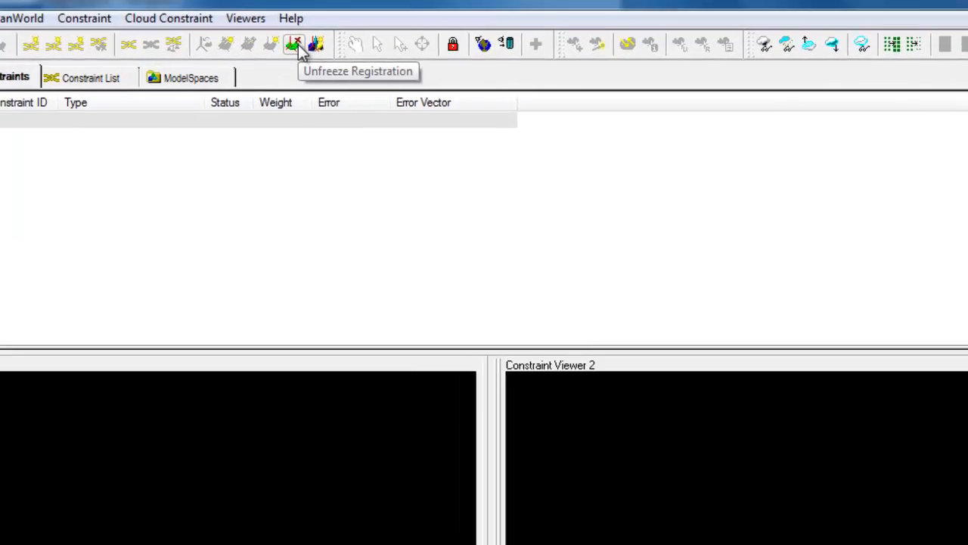
pyautogui.click(294, 43)
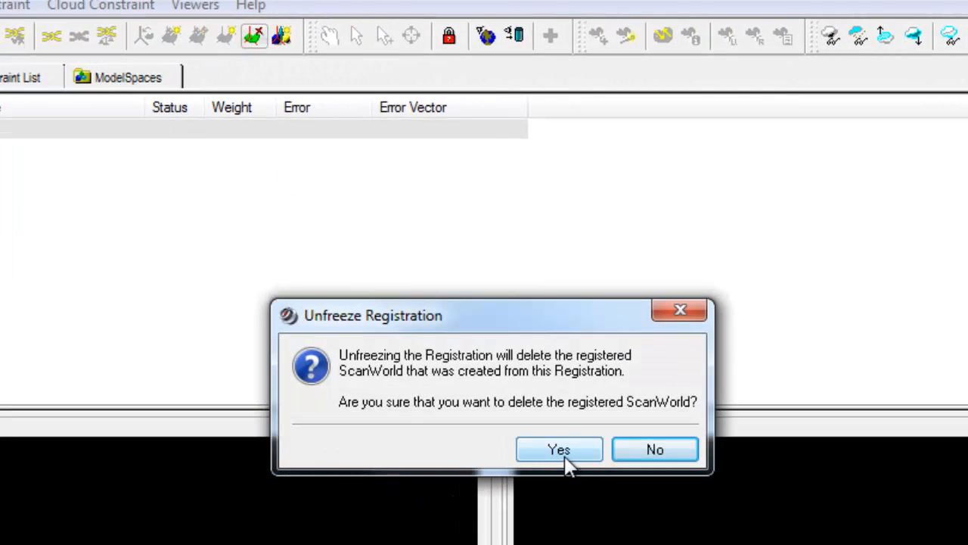
pyautogui.click(558, 449)
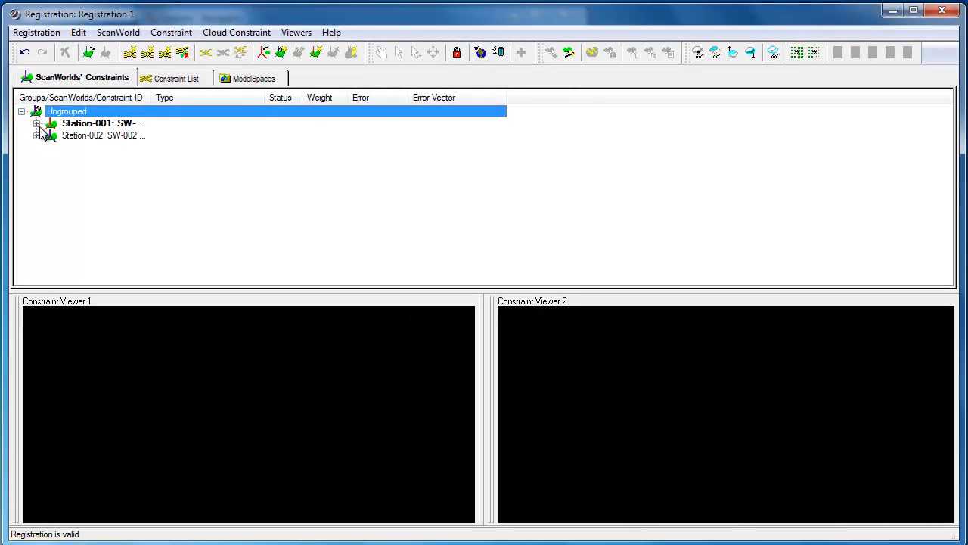
# Step: View the cloud constraint's interim results, then close them without saving the ModelSpace
pyautogui.click(180, 76)
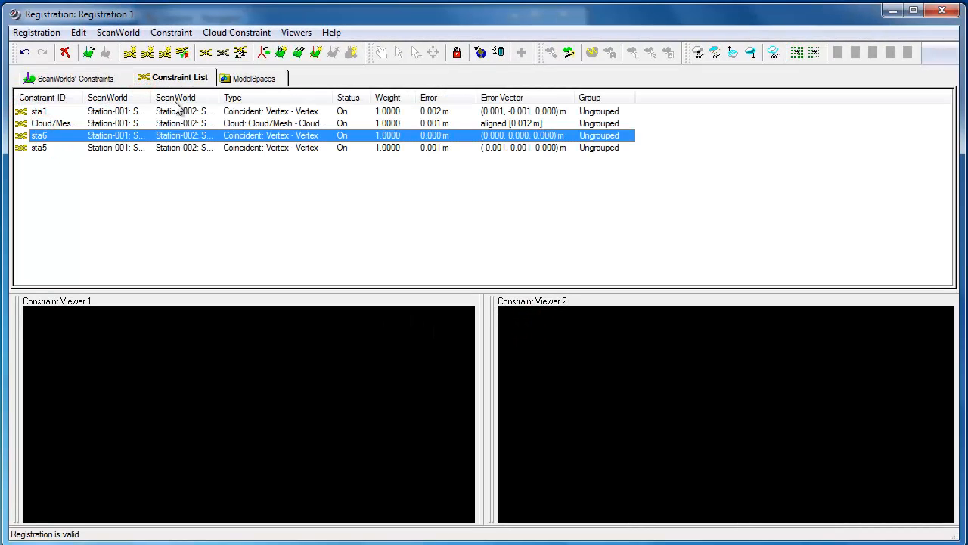
pyautogui.rightClick(182, 123)
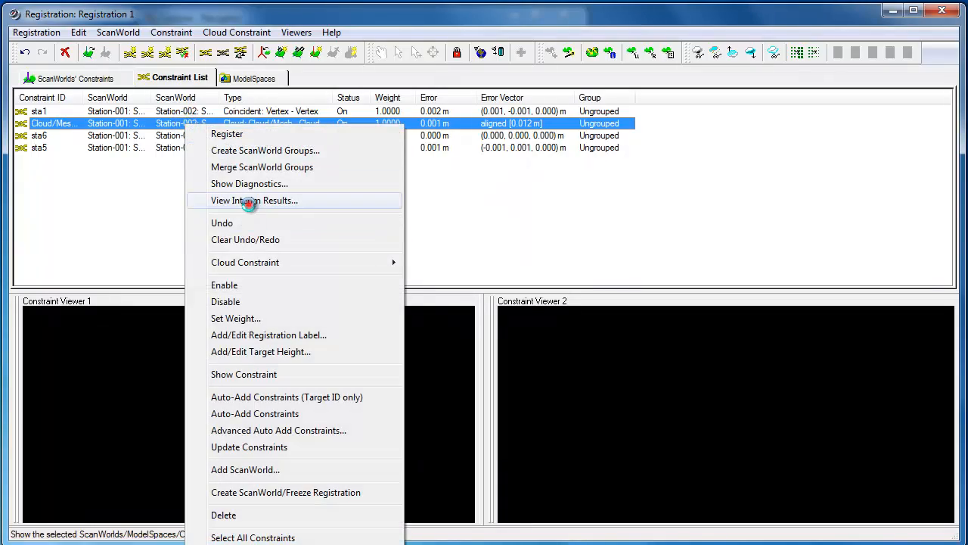
pyautogui.click(255, 200)
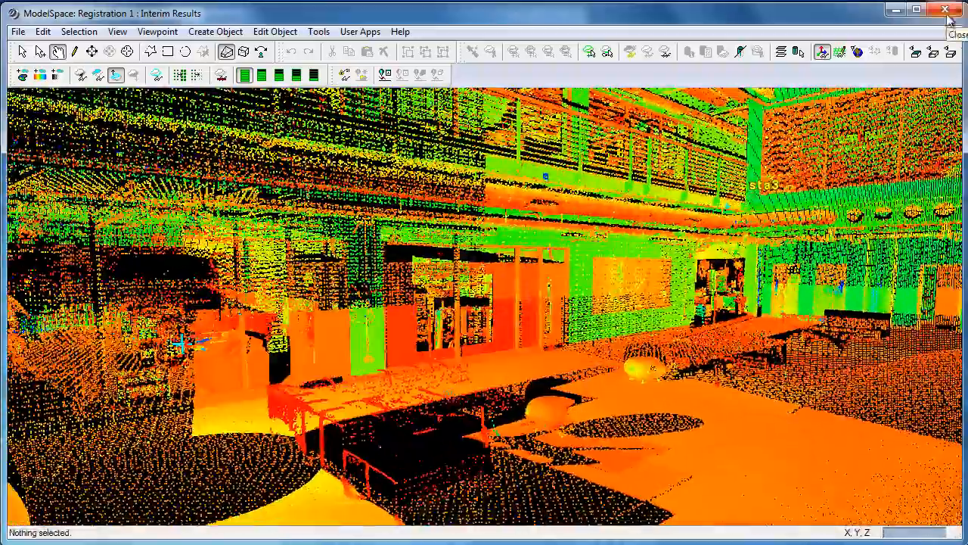
pyautogui.click(945, 10)
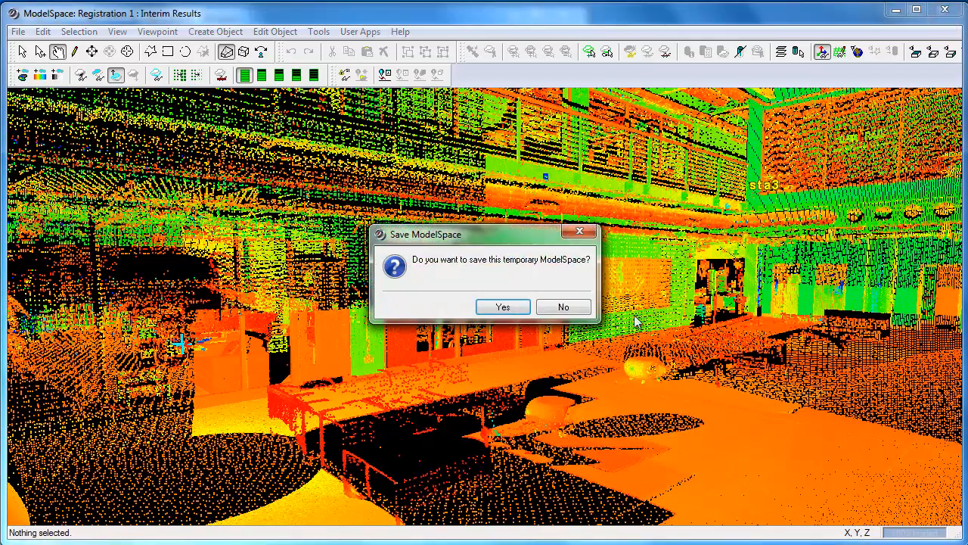
pyautogui.click(563, 306)
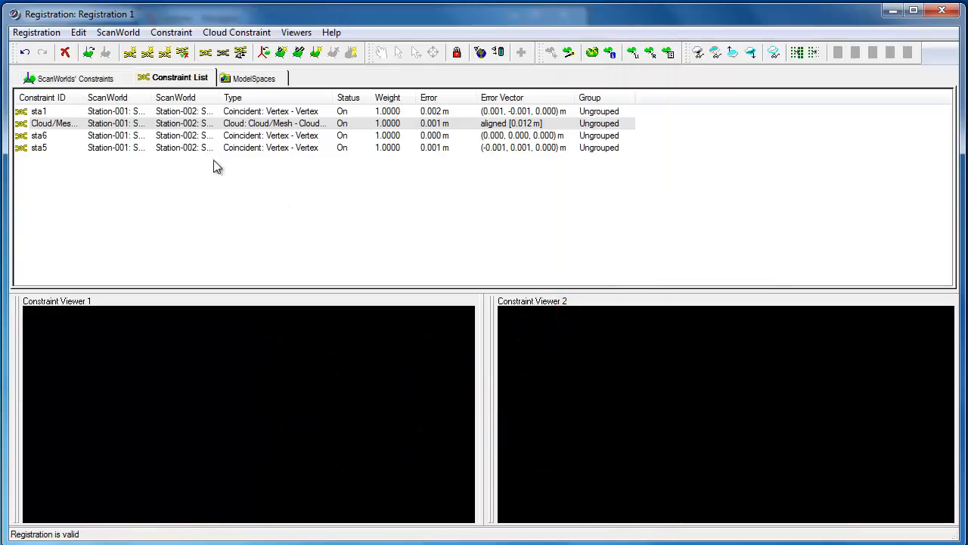
# Step: Add SW-005 and ScanWorld 1 through Add ScanWorld, then select the Station-001 entry
pyautogui.click(72, 77)
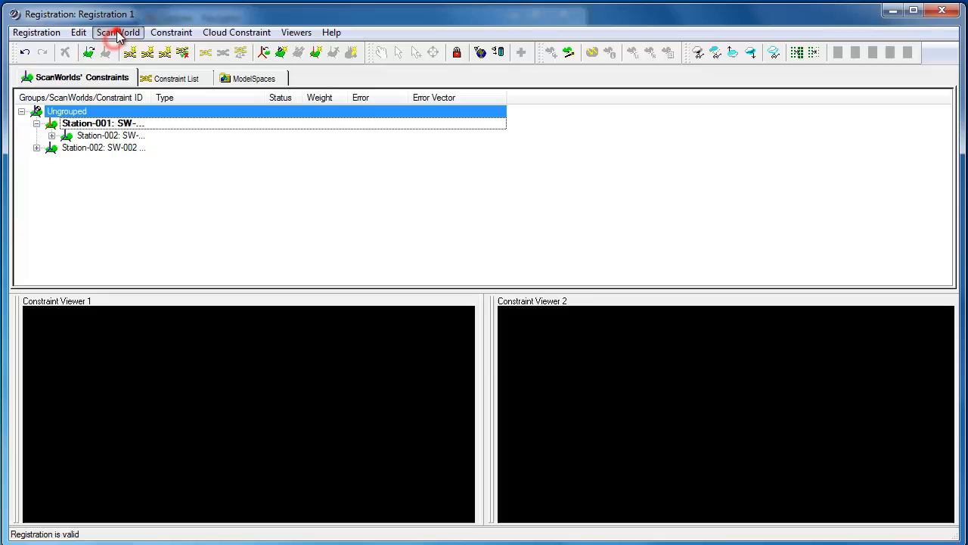
pyautogui.click(118, 32)
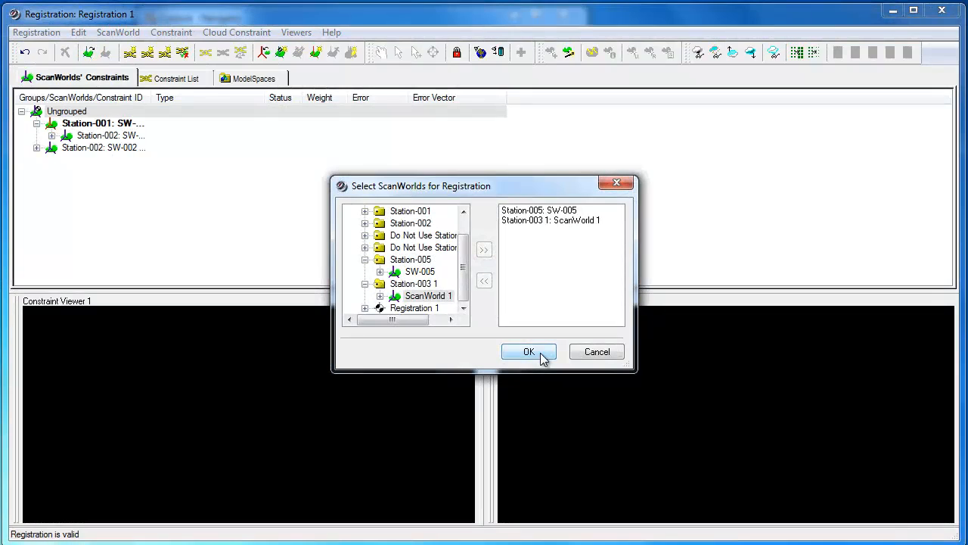
pyautogui.click(528, 351)
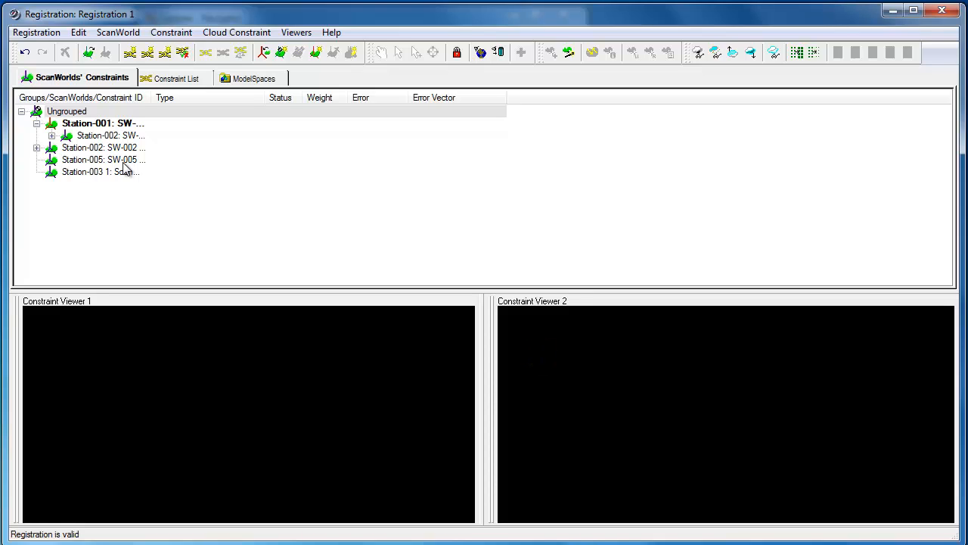
pyautogui.click(103, 122)
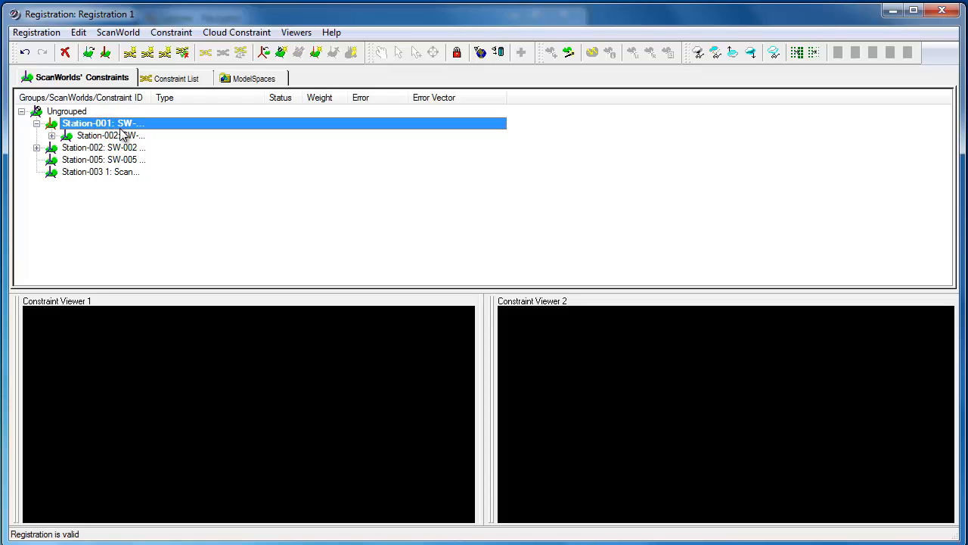
pyautogui.moveTo(156, 135)
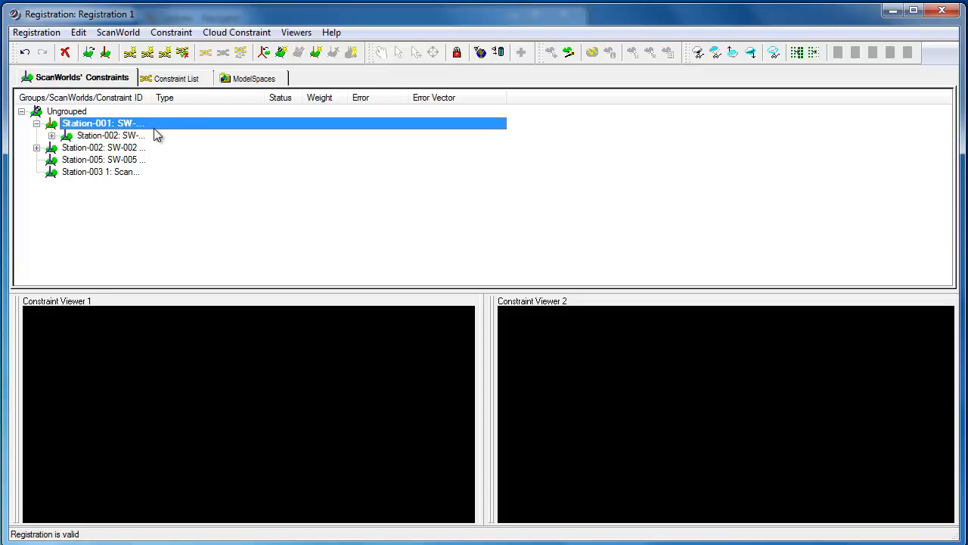
# Step: Expand Ungrouped and load Station-002 and Station-001 ModelSpaces into Constraint Viewers 1 and 2
pyautogui.click(254, 77)
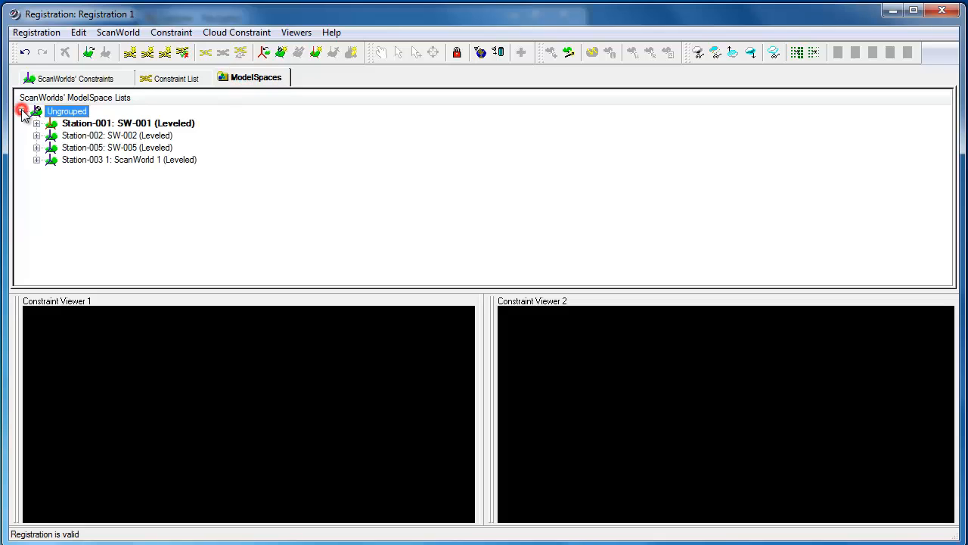
pyautogui.click(128, 123)
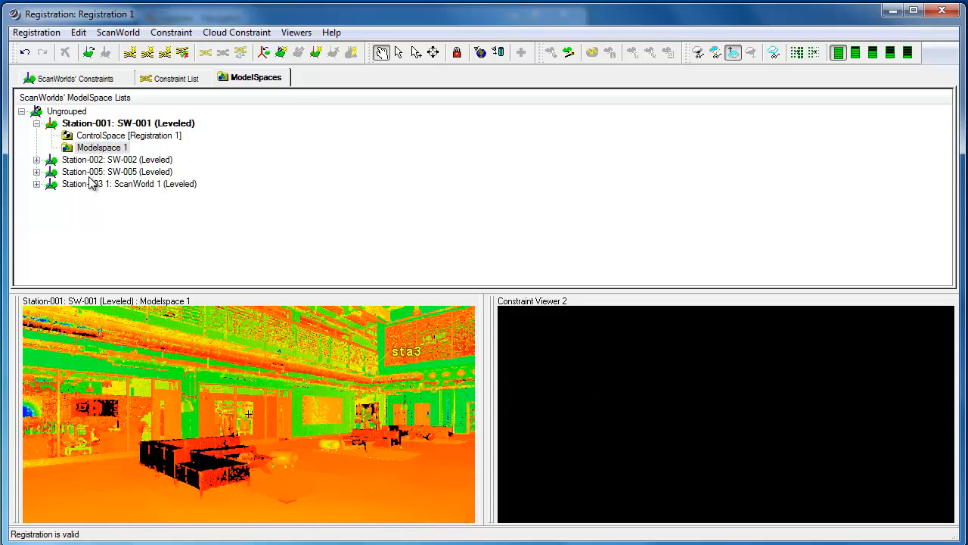
pyautogui.click(91, 171)
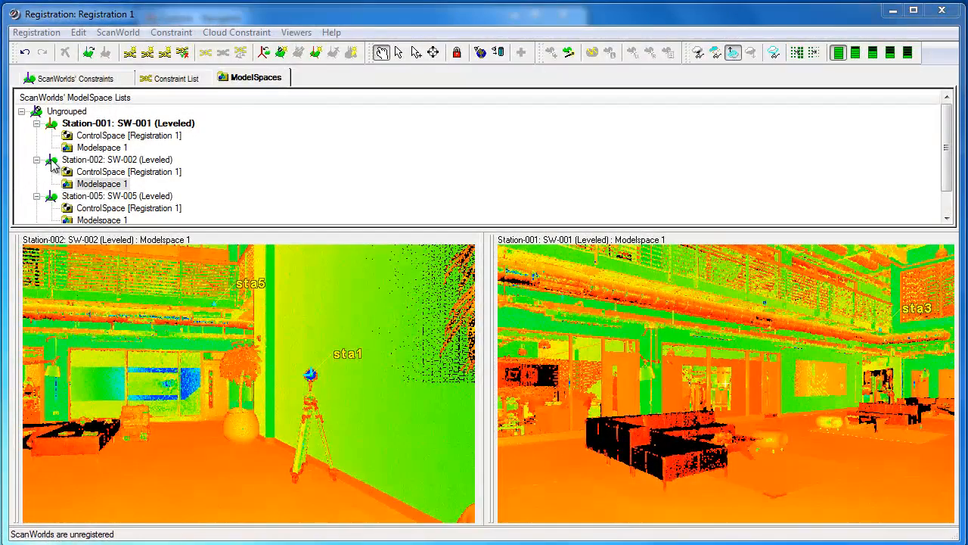
pyautogui.click(68, 78)
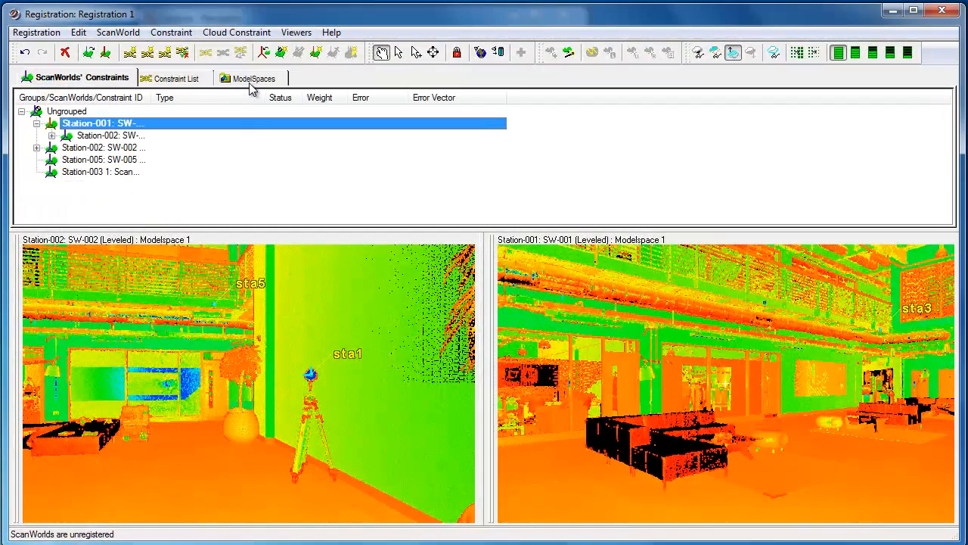
pyautogui.click(255, 77)
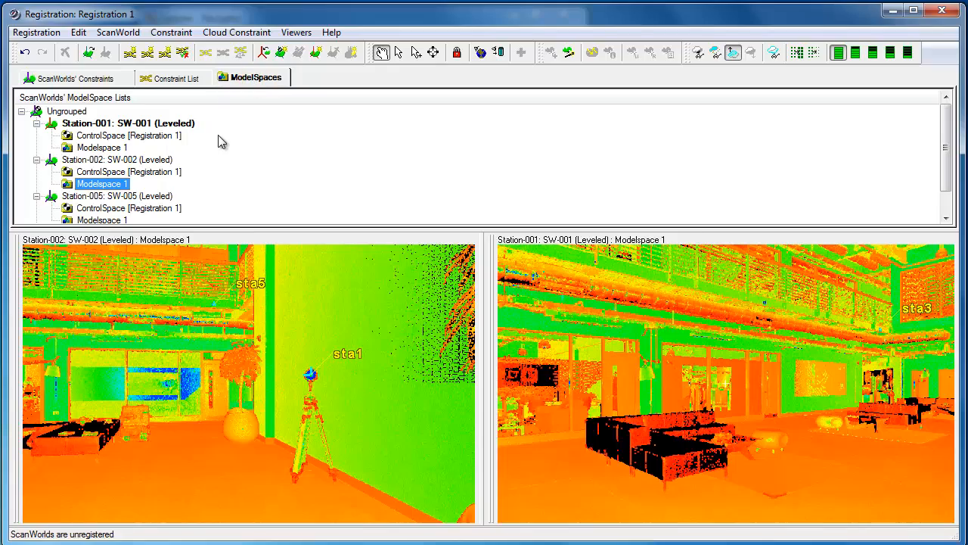
pyautogui.moveTo(251, 39)
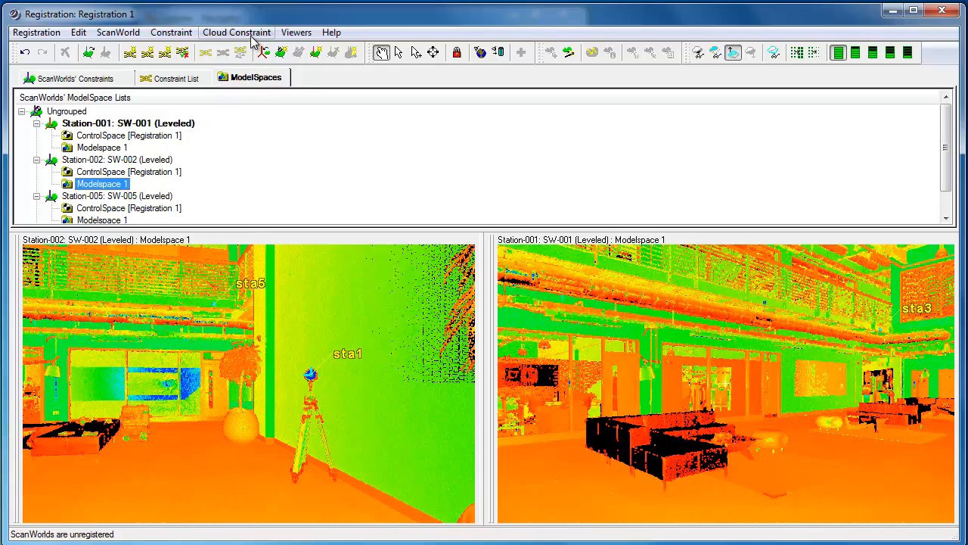
# Step: In the Cloud Constraints Wizard, tick Station-001/Station-005 and the other pairs, then Update
pyautogui.click(236, 32)
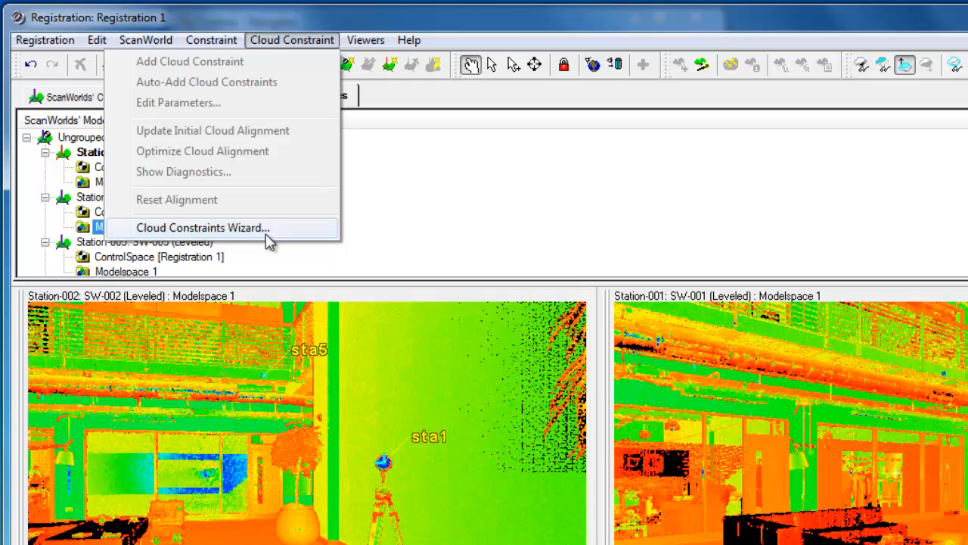
pyautogui.click(202, 227)
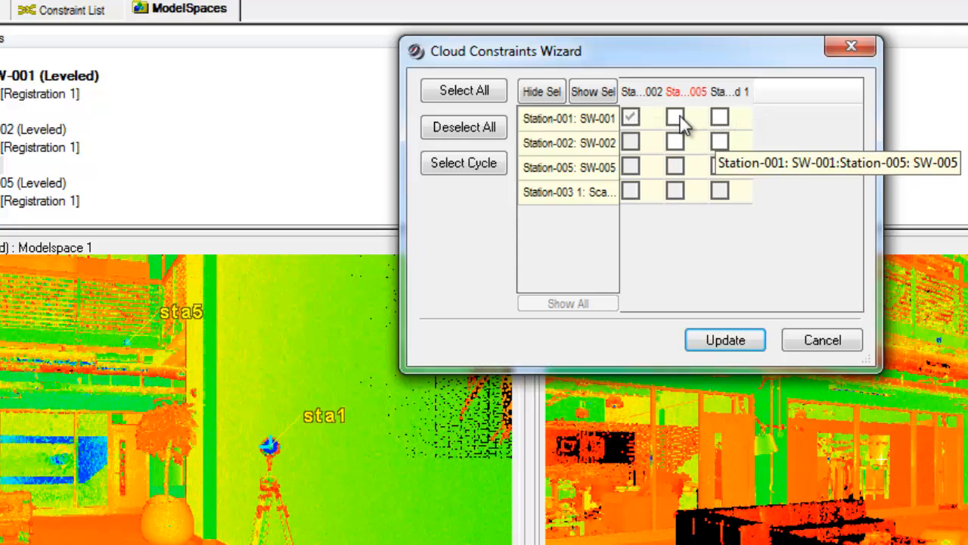
pyautogui.click(676, 116)
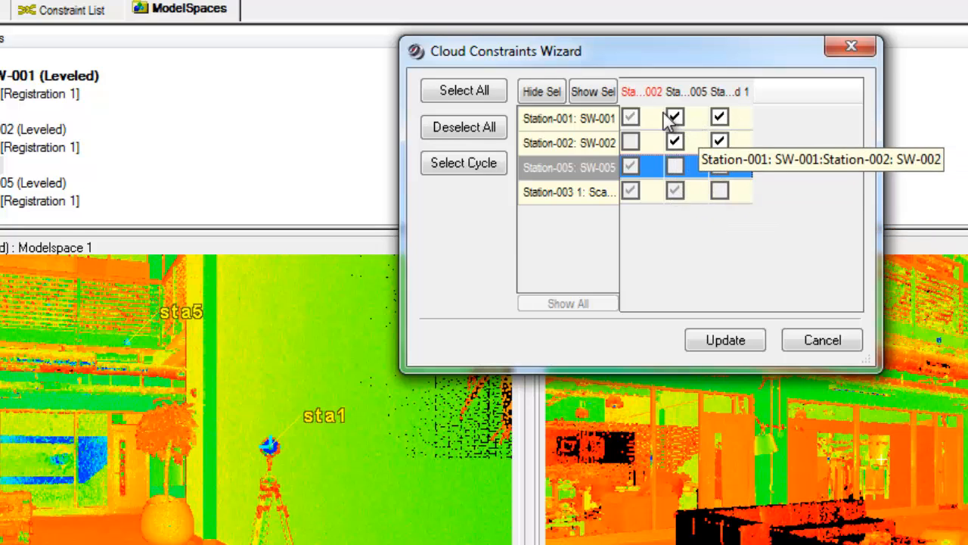
pyautogui.click(718, 164)
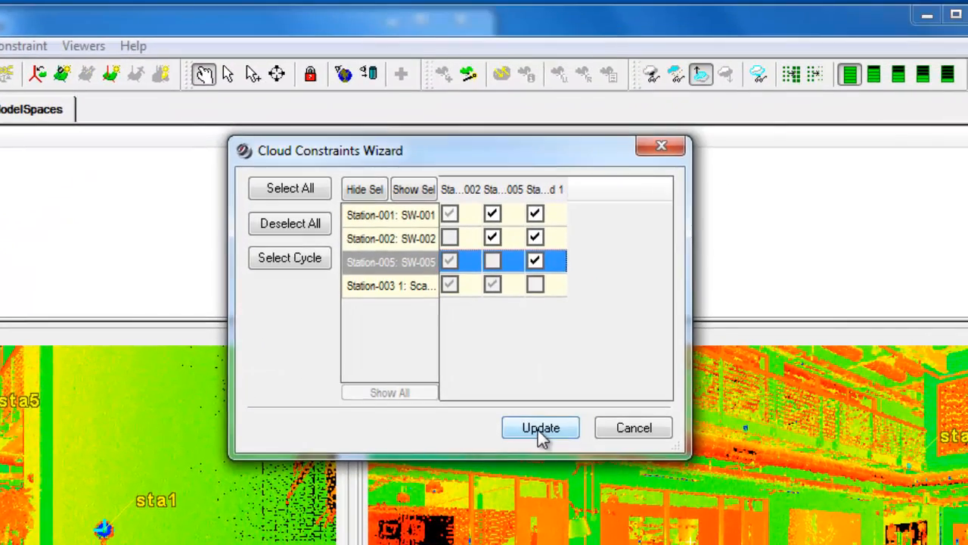
pyautogui.click(540, 426)
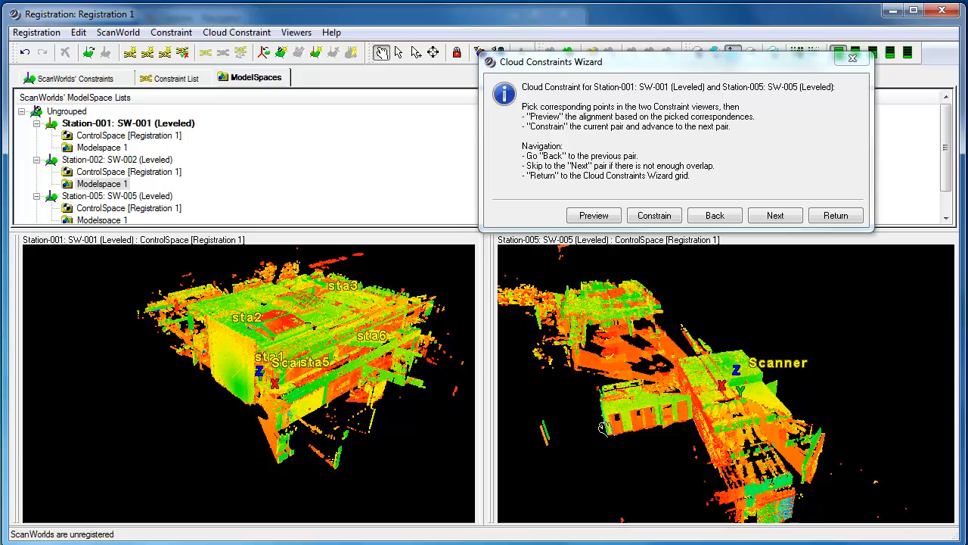
# Step: Pick matching wall points in Station-005 and Station-001 and constrain that pair
pyautogui.moveTo(605, 428); pyautogui.dragTo(593, 409)
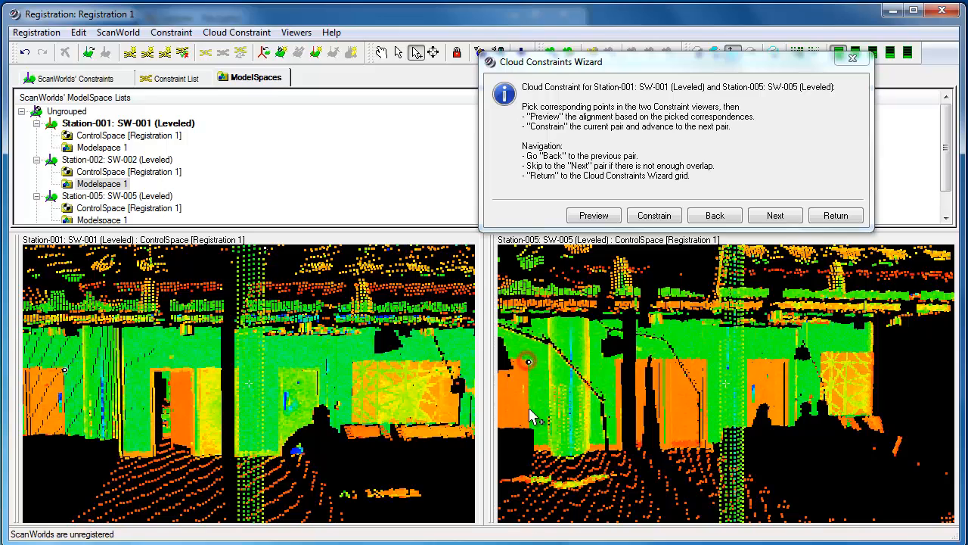
pyautogui.moveTo(446, 274)
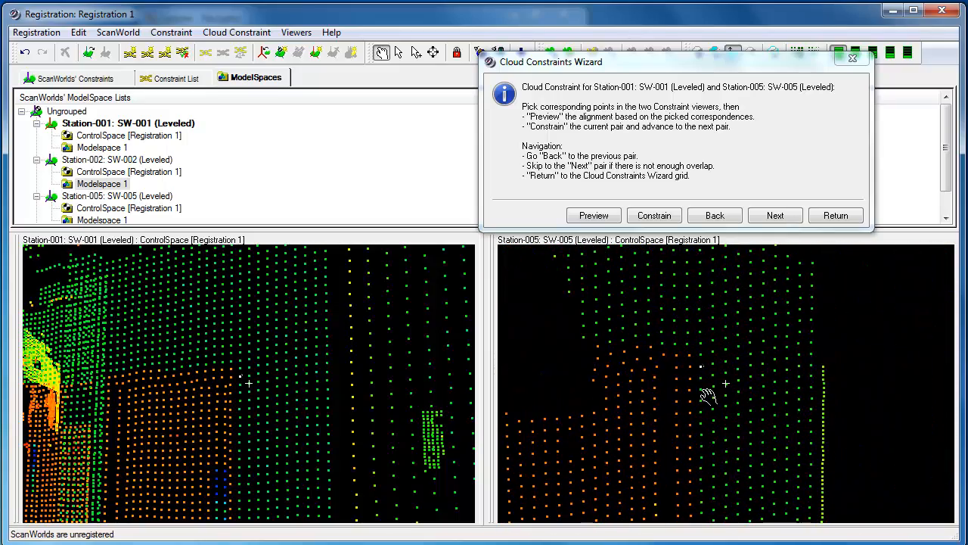
pyautogui.moveTo(416, 51)
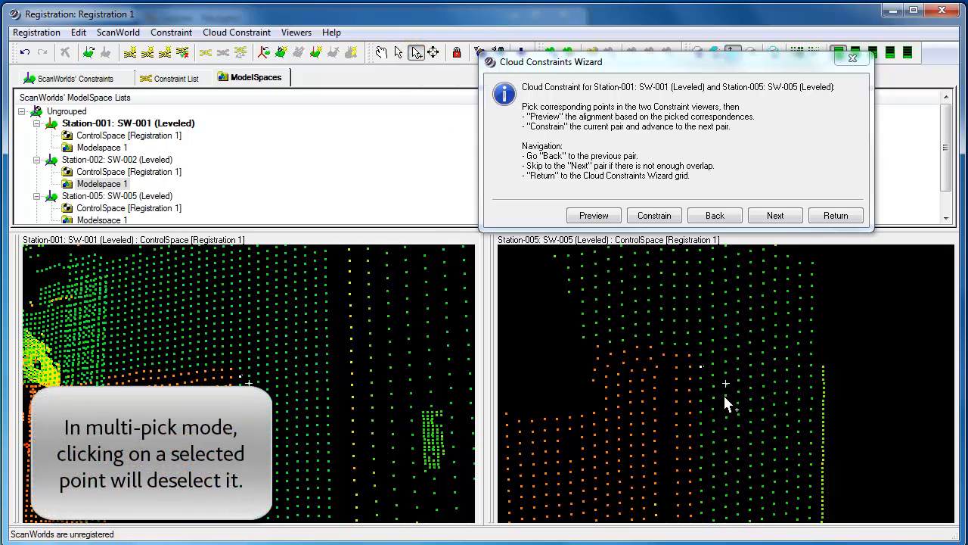
pyautogui.moveTo(705, 373)
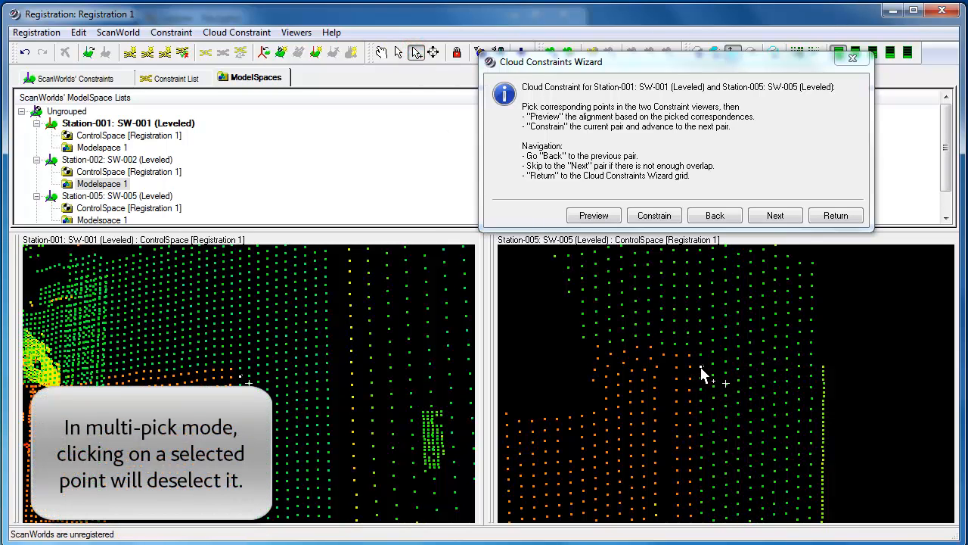
pyautogui.click(700, 367)
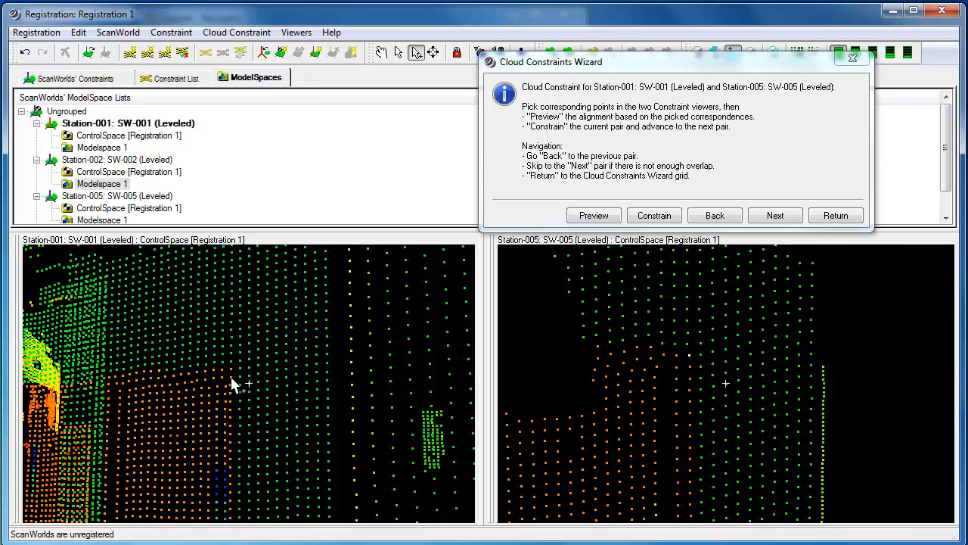
pyautogui.click(232, 375)
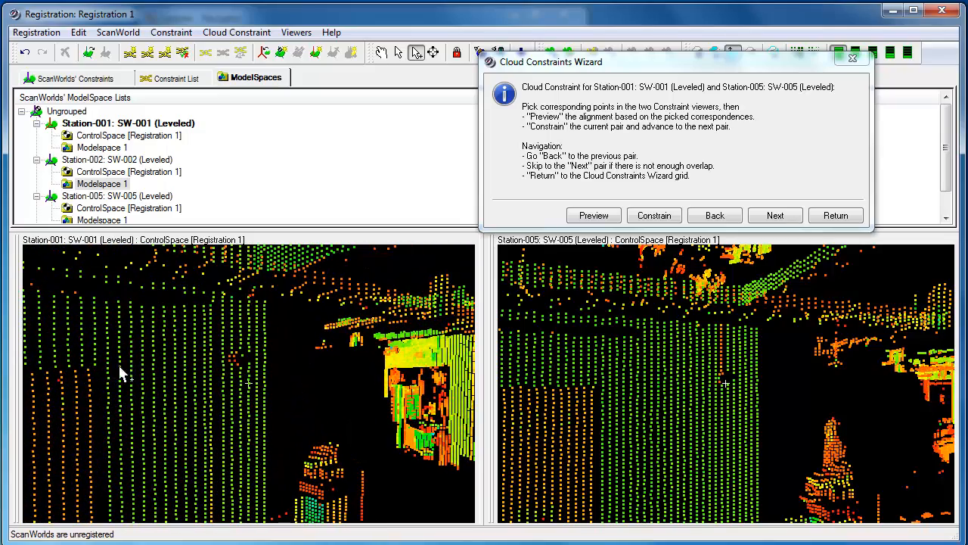
pyautogui.click(90, 373)
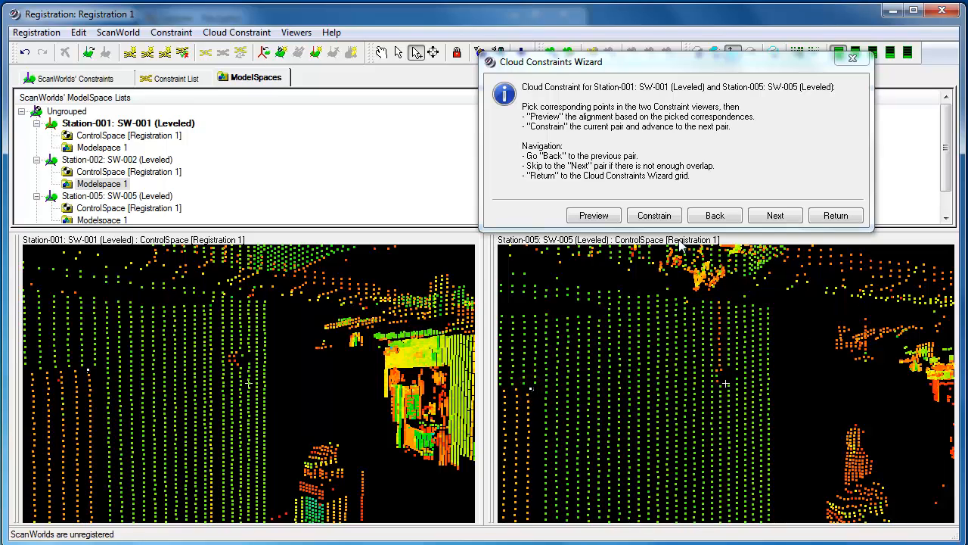
pyautogui.click(776, 215)
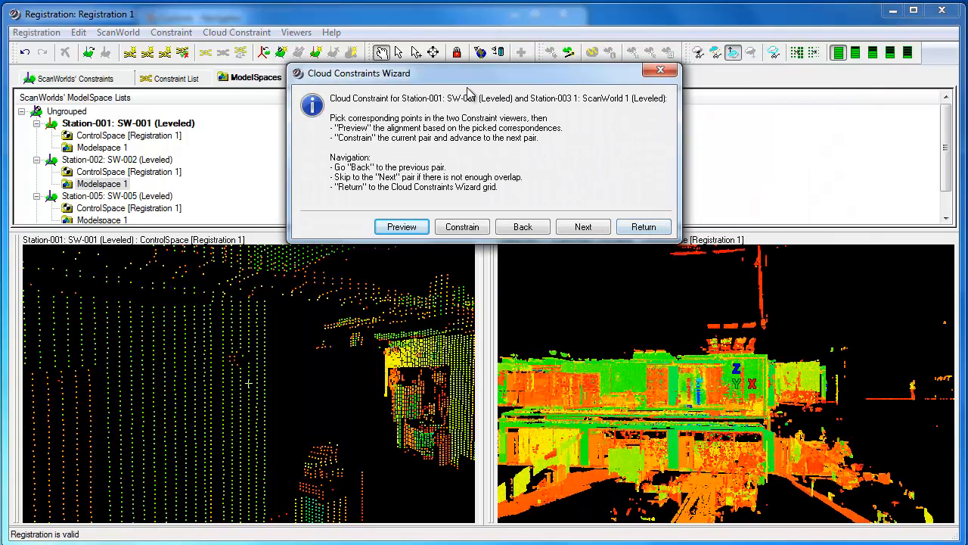
# Step: Move the wizard aside and pick matching points in Station-001 against Station-003 1
pyautogui.moveTo(469, 73); pyautogui.dragTo(662, 60)
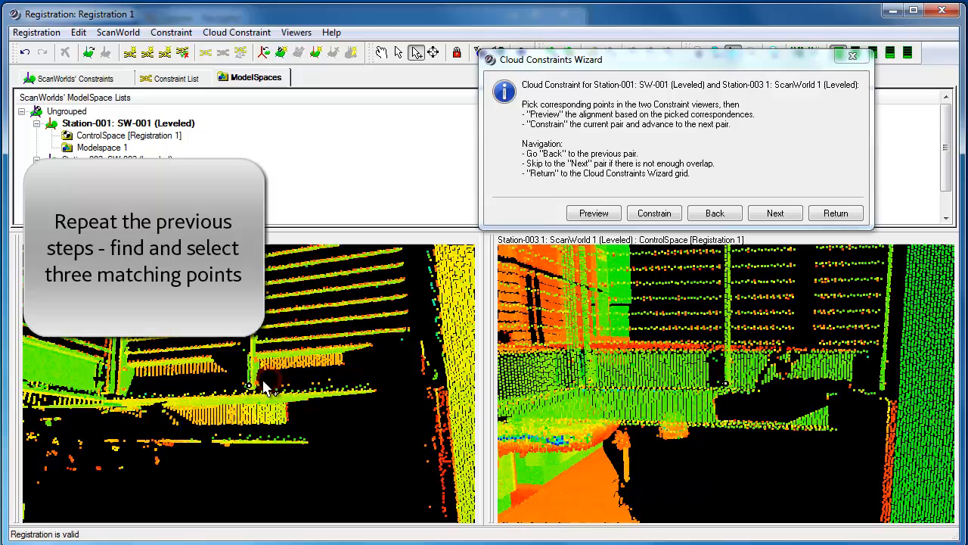
pyautogui.click(379, 52)
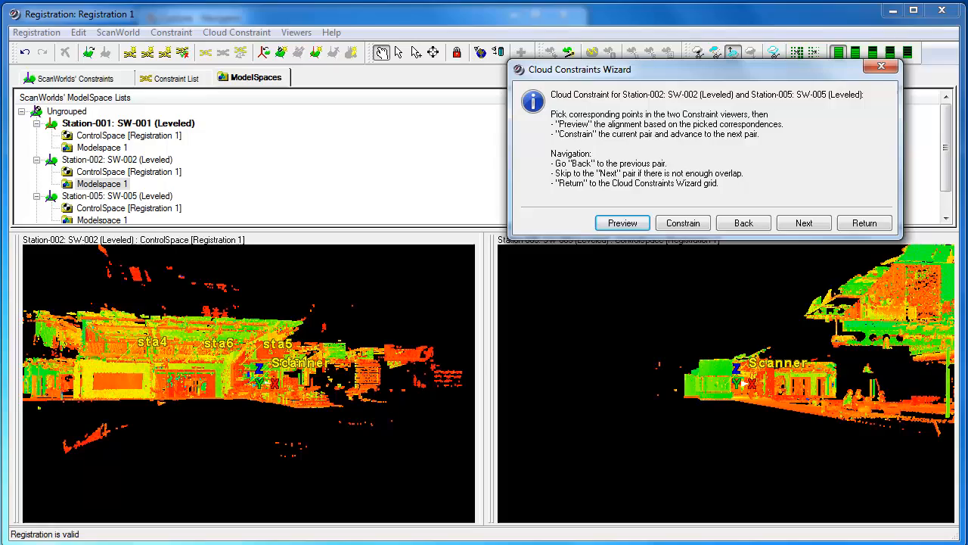
# Step: Skip the Station-002/Station-005 and Station-005/Station-003 1 pairs until the wizard ends
pyautogui.click(803, 223)
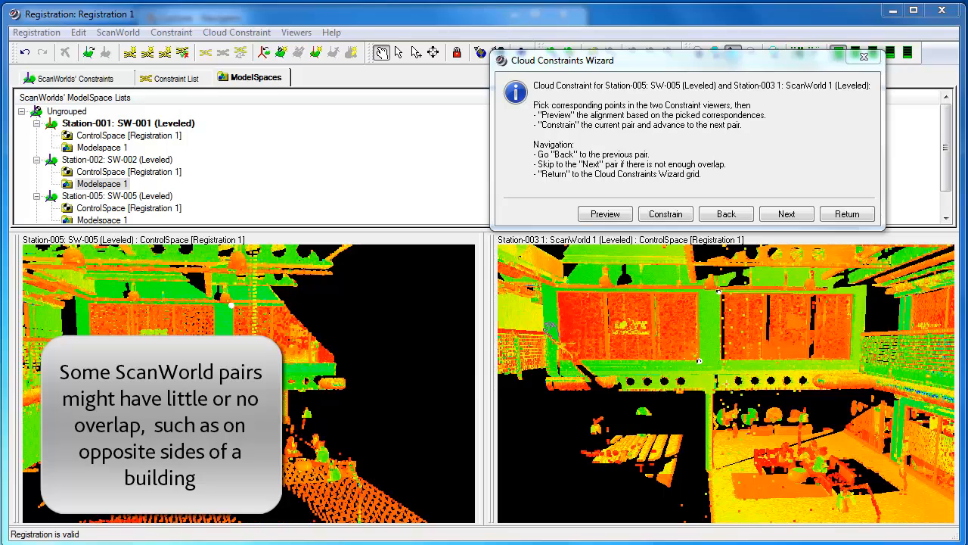
pyautogui.moveTo(681, 232)
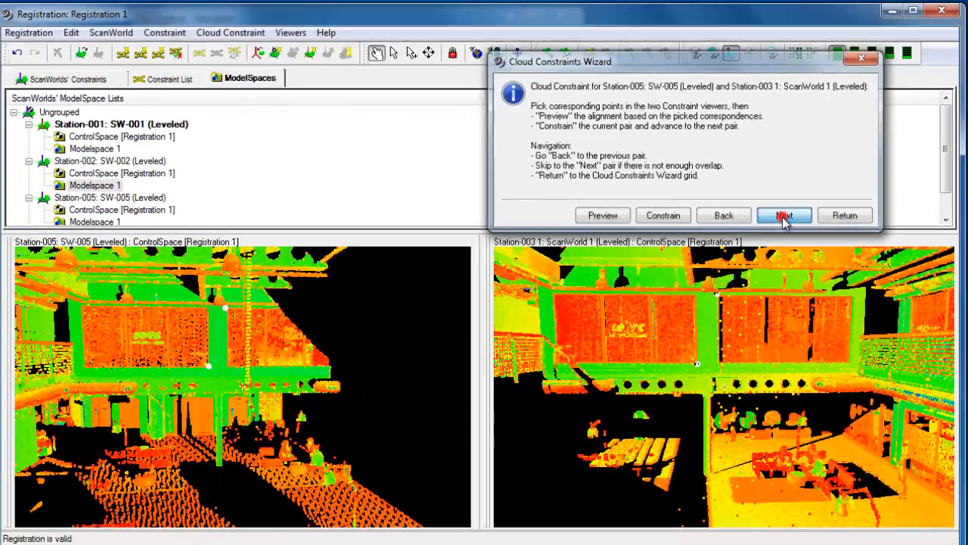
pyautogui.click(783, 215)
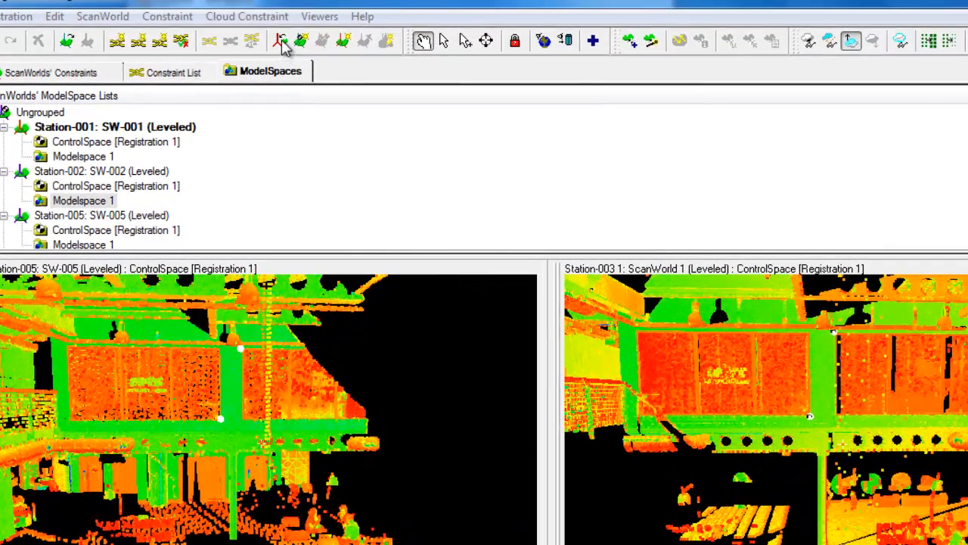
# Step: Register again, auto-add cloud constraints, and dismiss the optimization and auto-add results dialogs
pyautogui.click(279, 40)
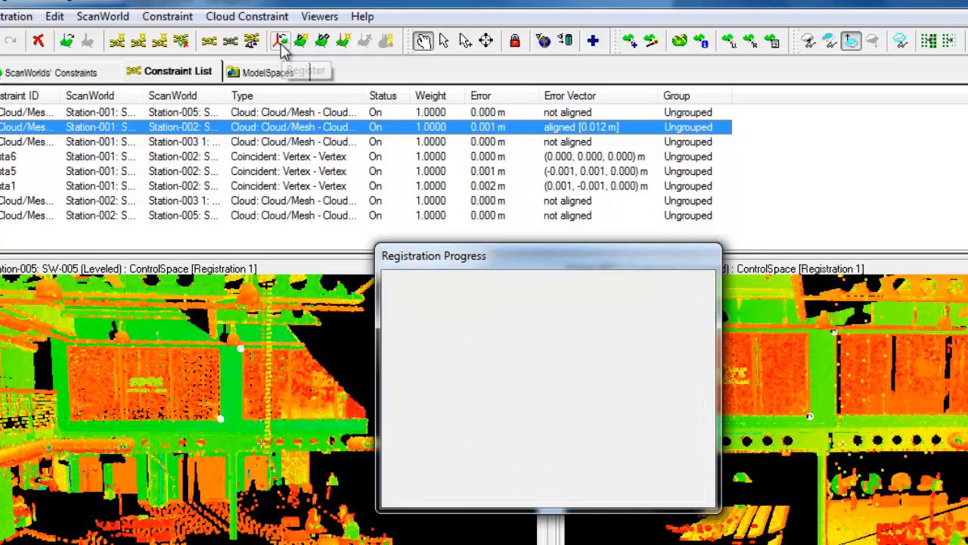
pyautogui.click(279, 41)
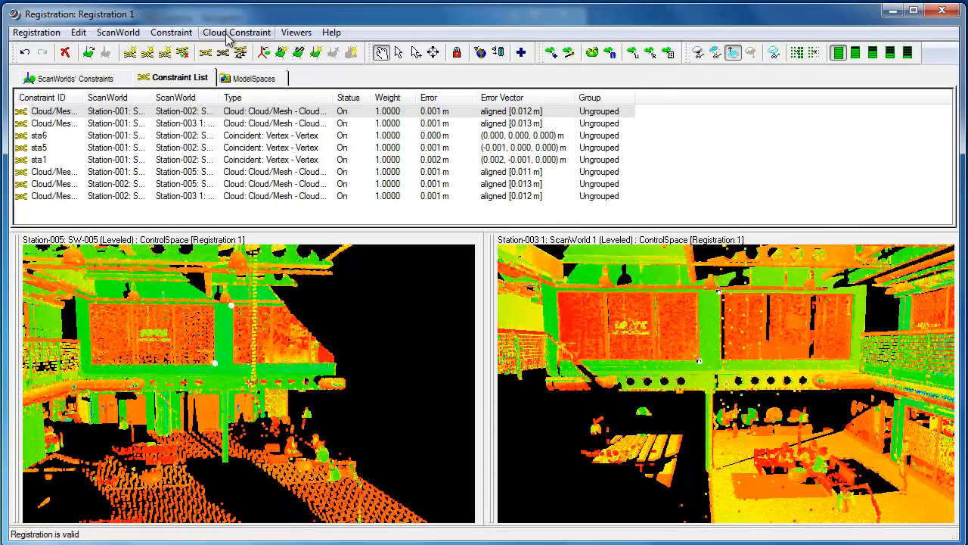
pyautogui.click(236, 32)
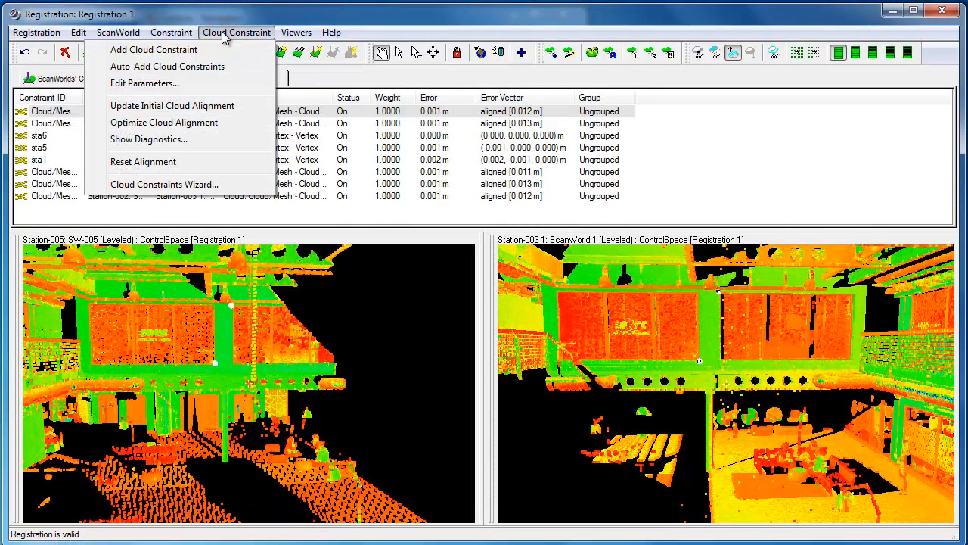
pyautogui.moveTo(167, 66)
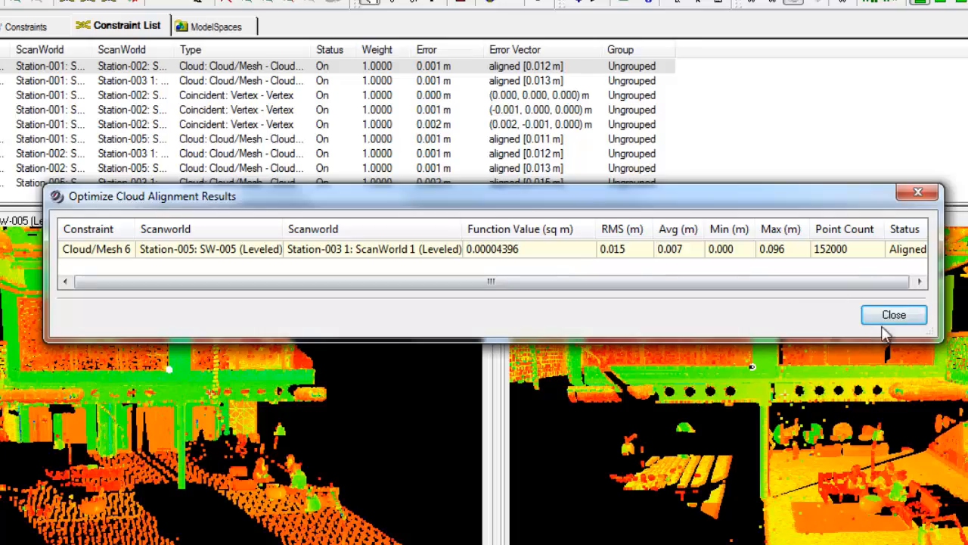
pyautogui.click(894, 314)
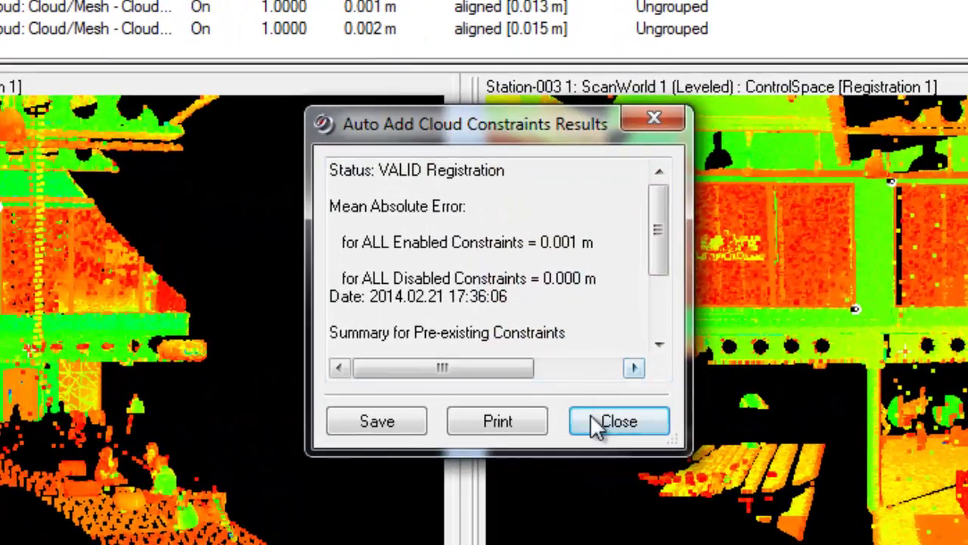
pyautogui.click(618, 420)
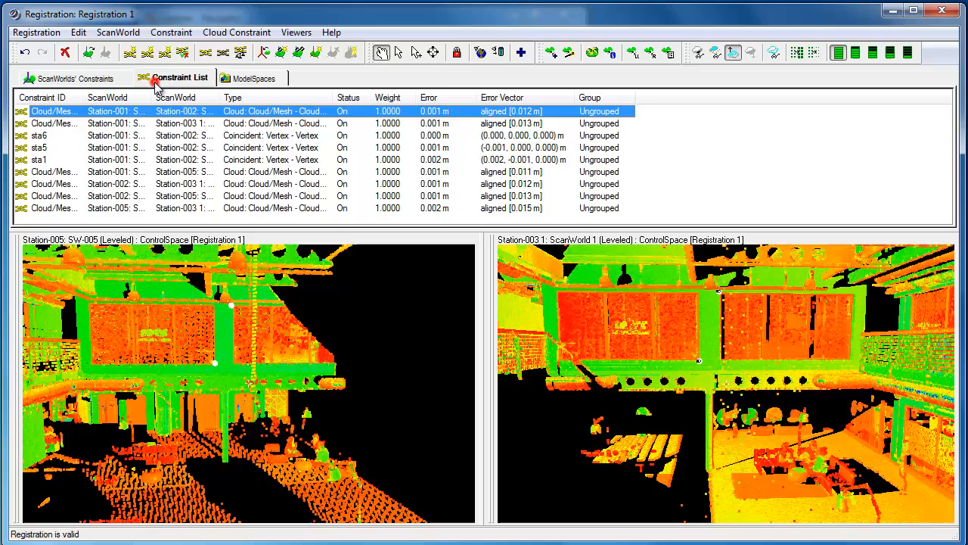
pyautogui.moveTo(176, 165)
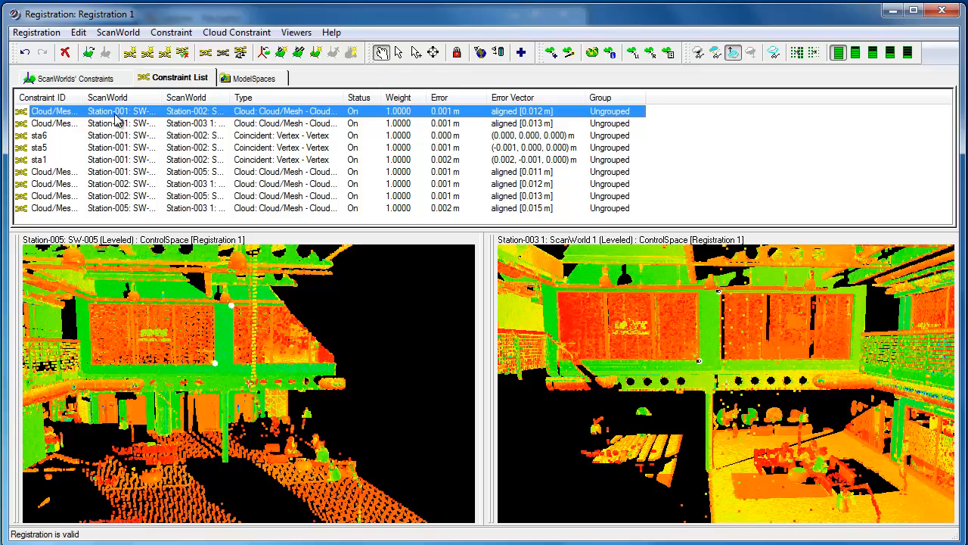
# Step: Check a cloud constraint, then freeze Registration 1 into a new registered ScanWorld
pyautogui.click(196, 123)
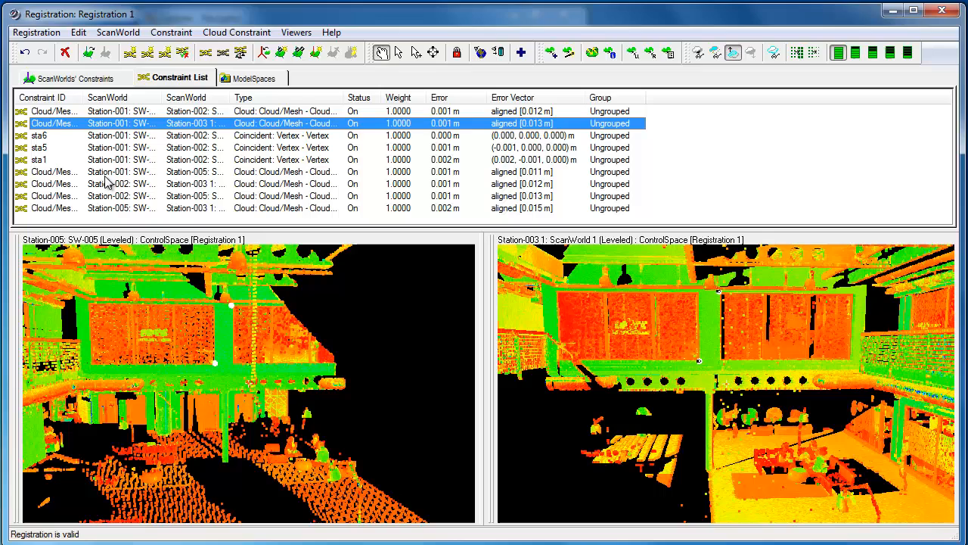
pyautogui.moveTo(155, 203)
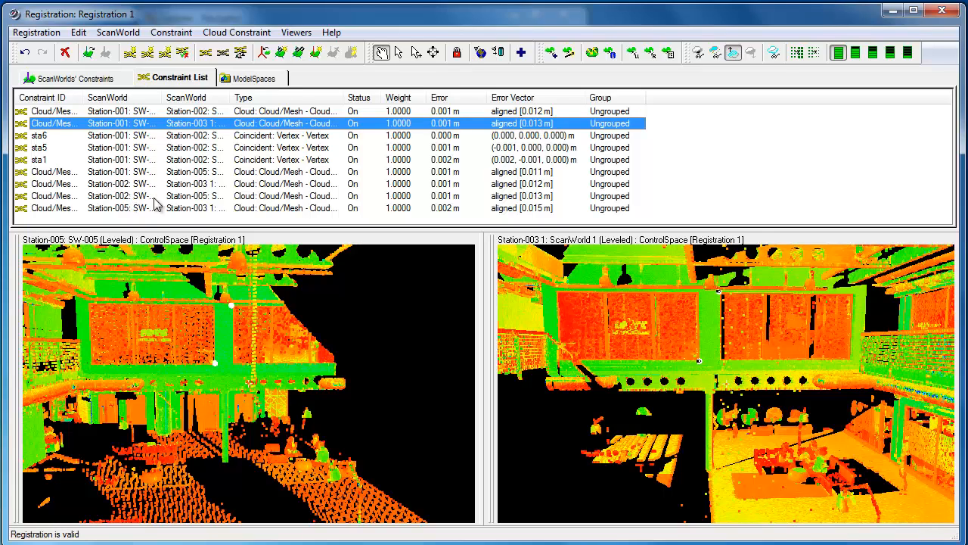
pyautogui.moveTo(196, 218)
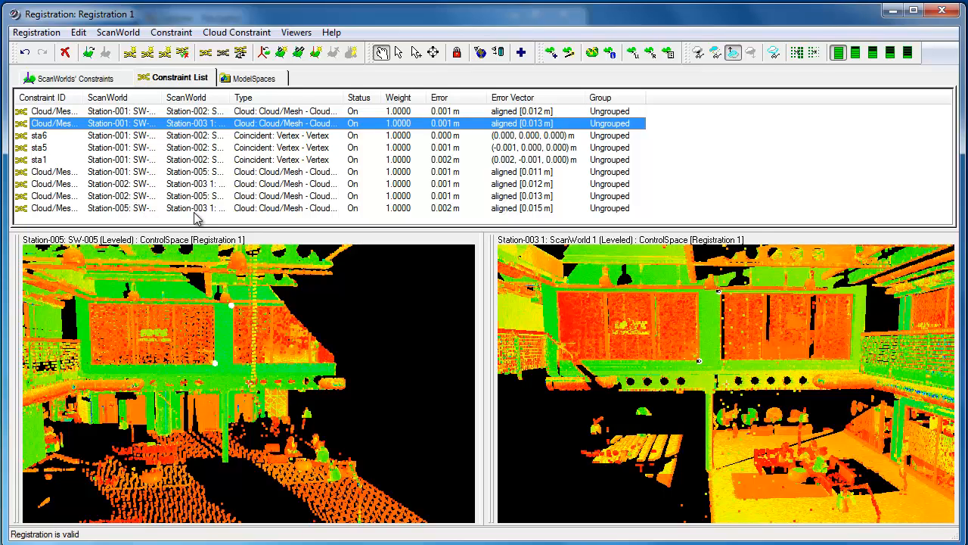
pyautogui.moveTo(286, 85)
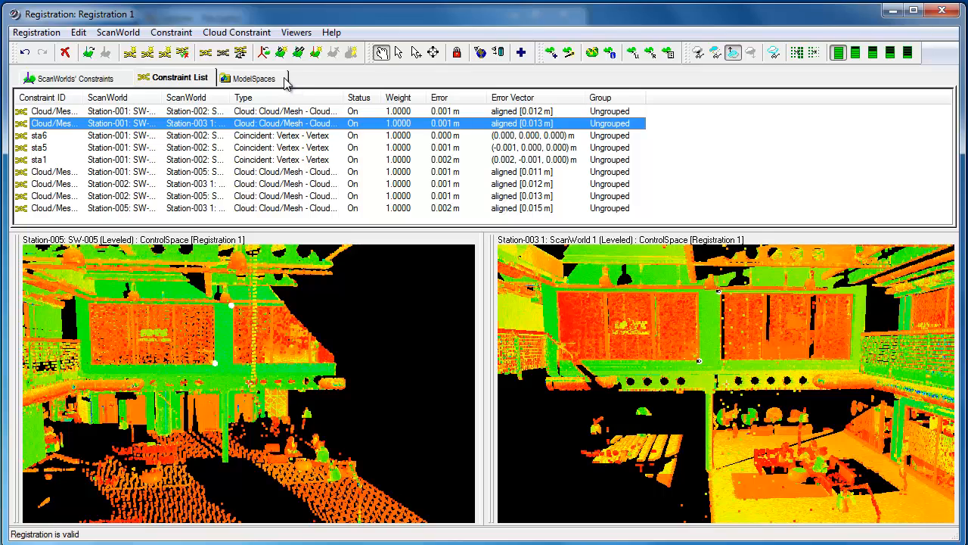
pyautogui.moveTo(289, 52)
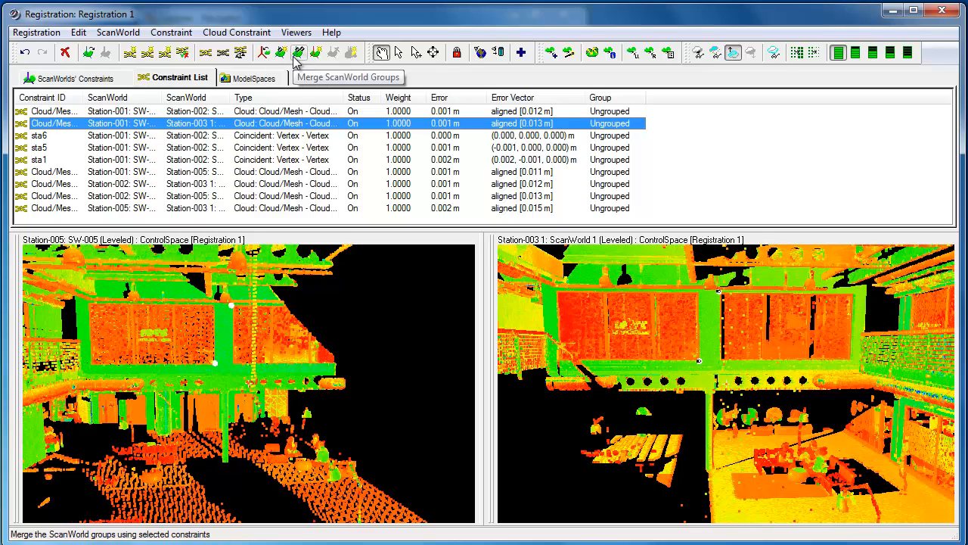
pyautogui.moveTo(318, 52)
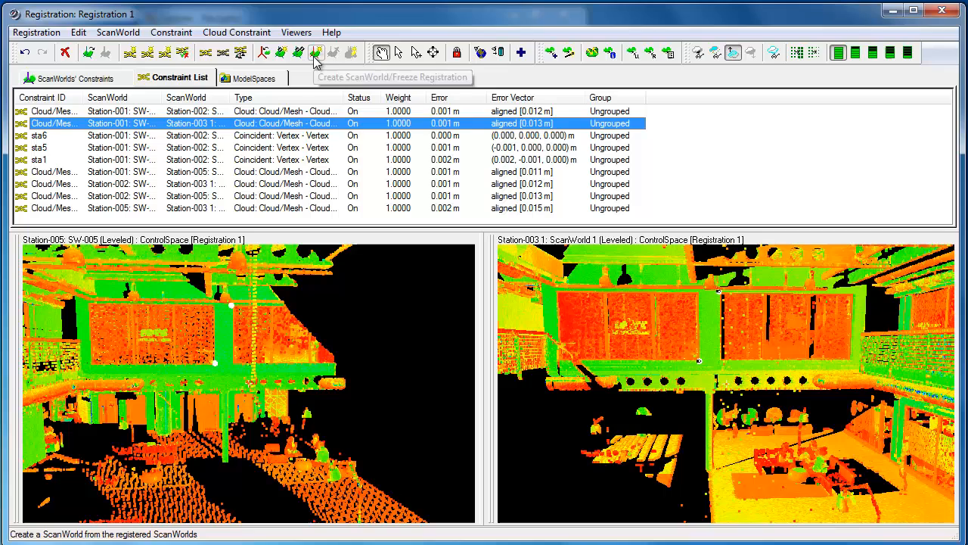
pyautogui.moveTo(316, 53)
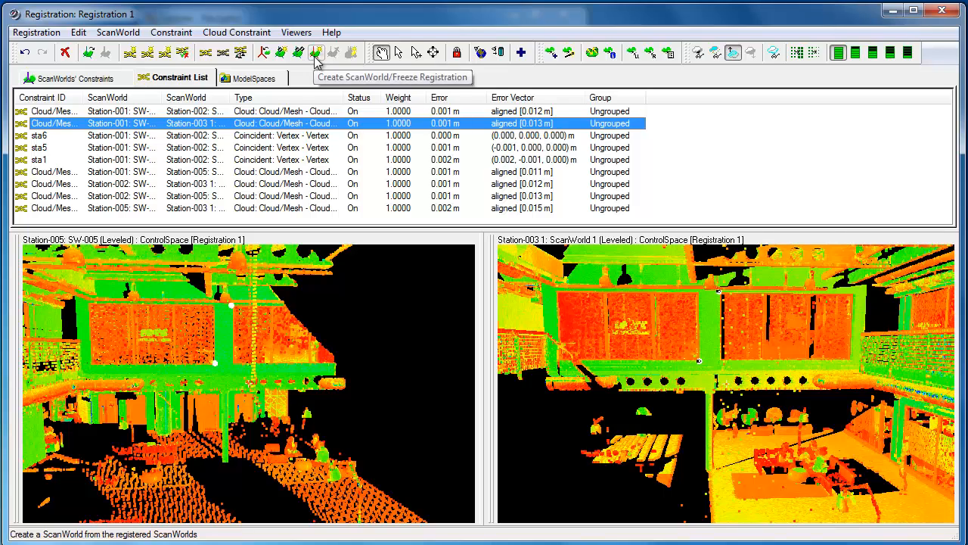
pyautogui.click(317, 52)
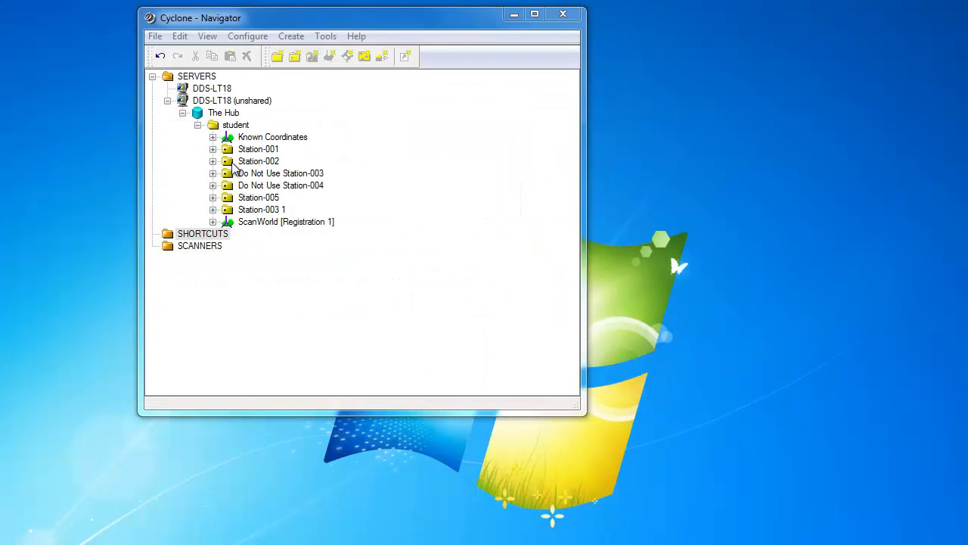
# Step: Create ModelSpace 1 under ScanWorld [Registration 1], then create and open ModelSpace 1 View 1
pyautogui.click(214, 222)
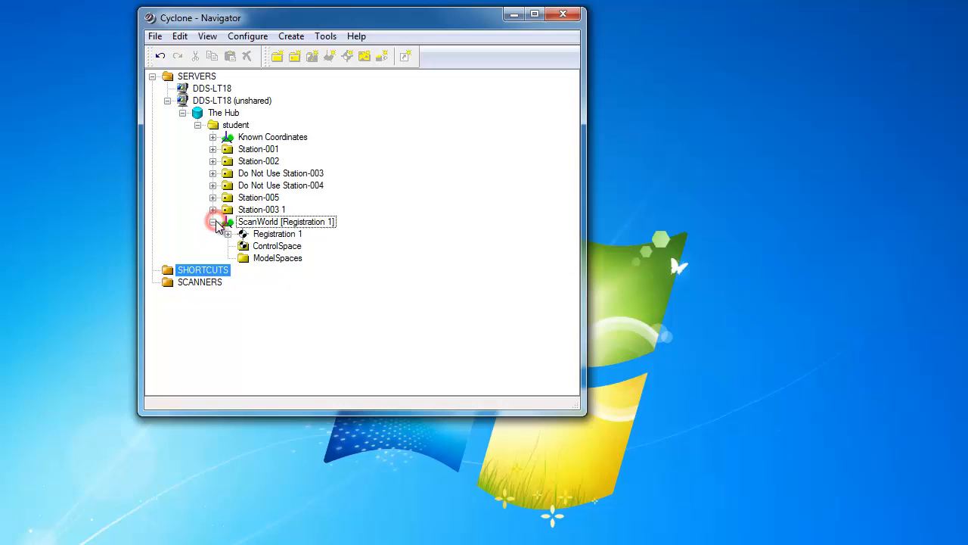
pyautogui.click(228, 234)
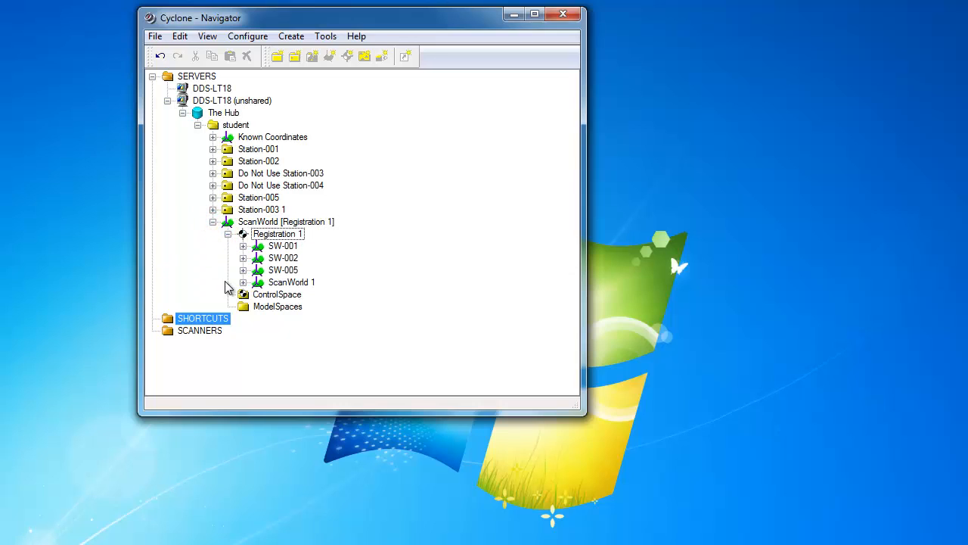
pyautogui.moveTo(251, 290)
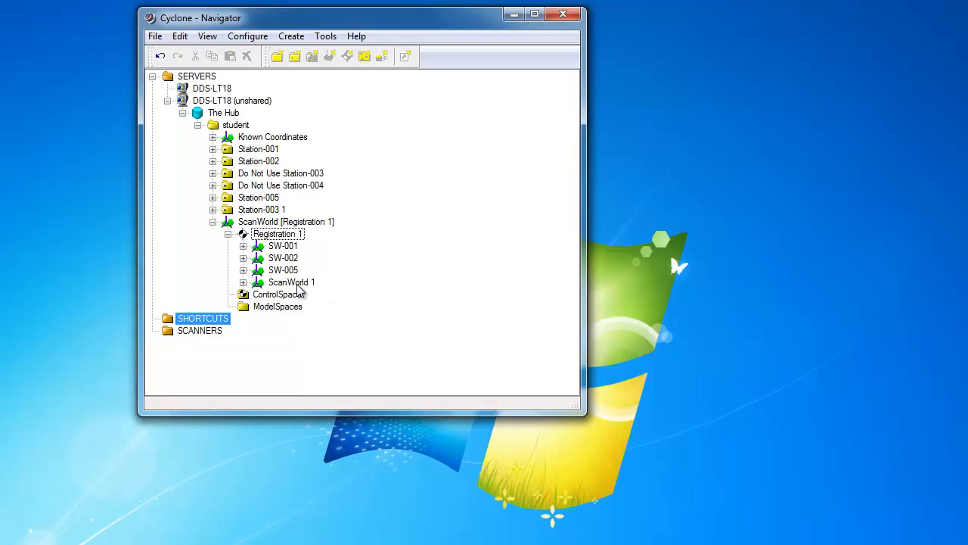
pyautogui.moveTo(296, 269)
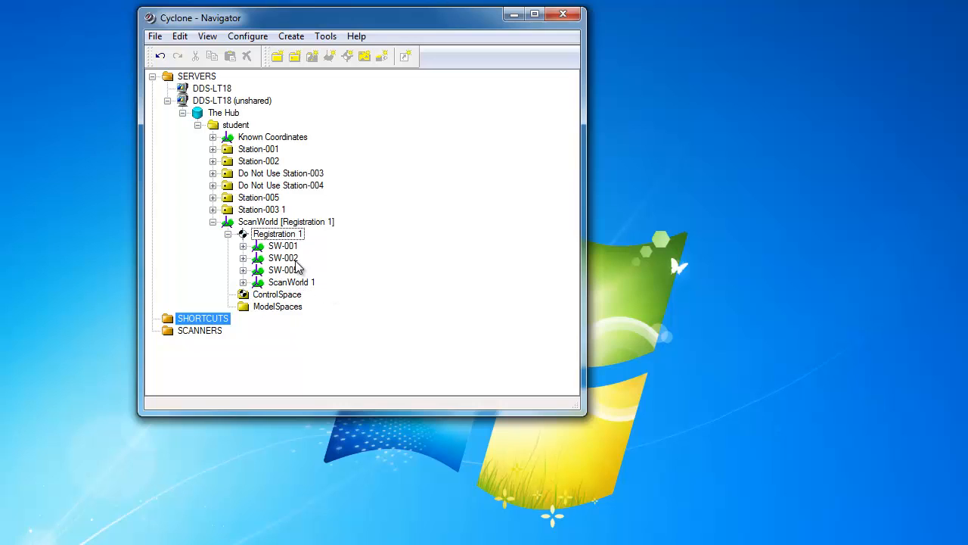
pyautogui.click(278, 307)
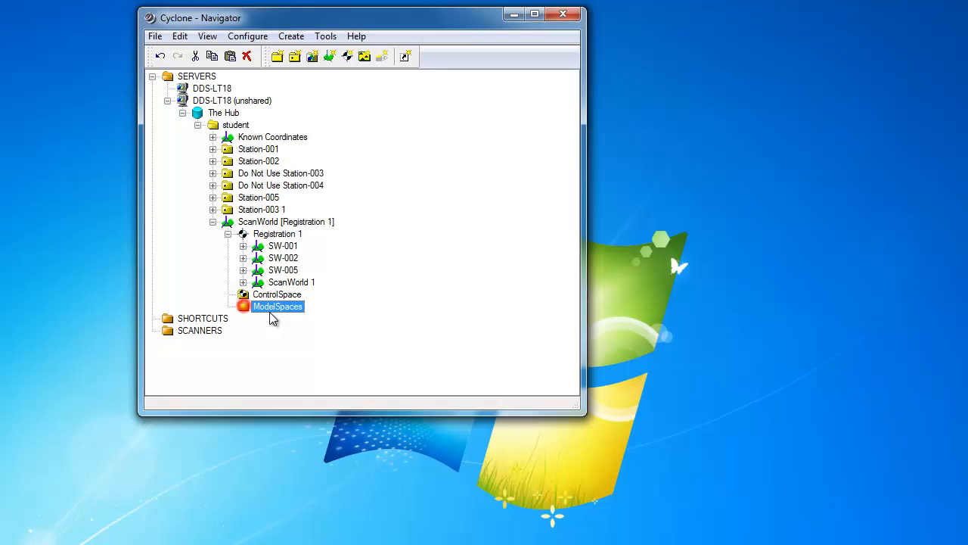
pyautogui.rightClick(278, 306)
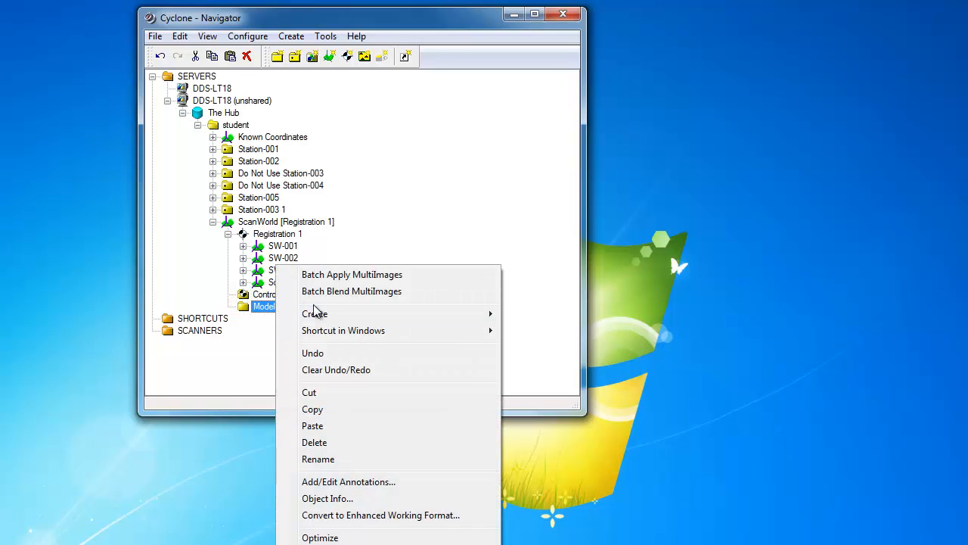
pyautogui.moveTo(314, 313)
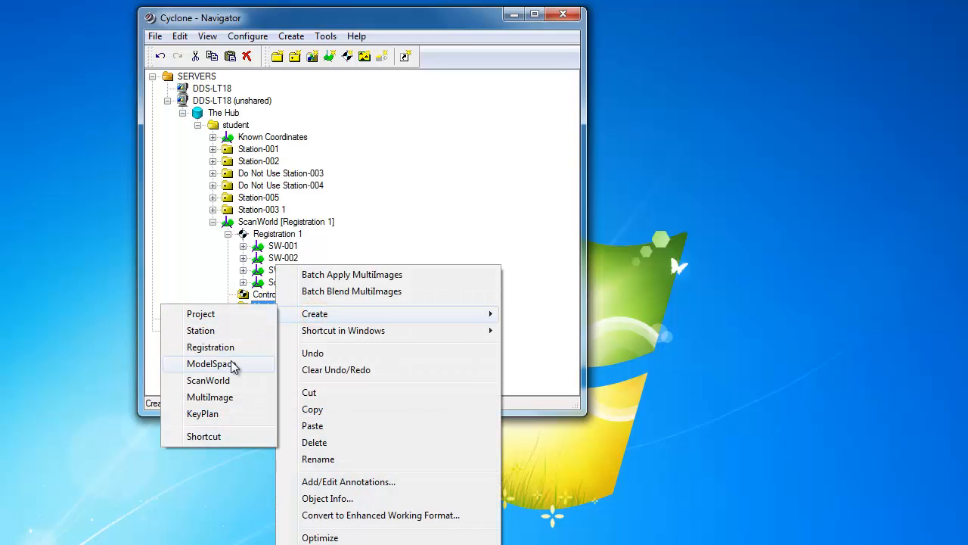
pyautogui.click(212, 364)
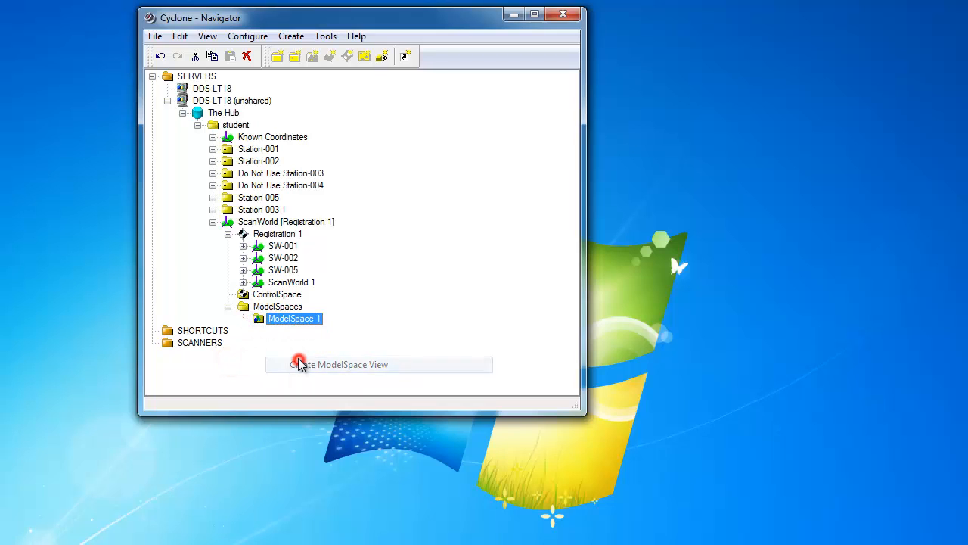
pyautogui.click(301, 364)
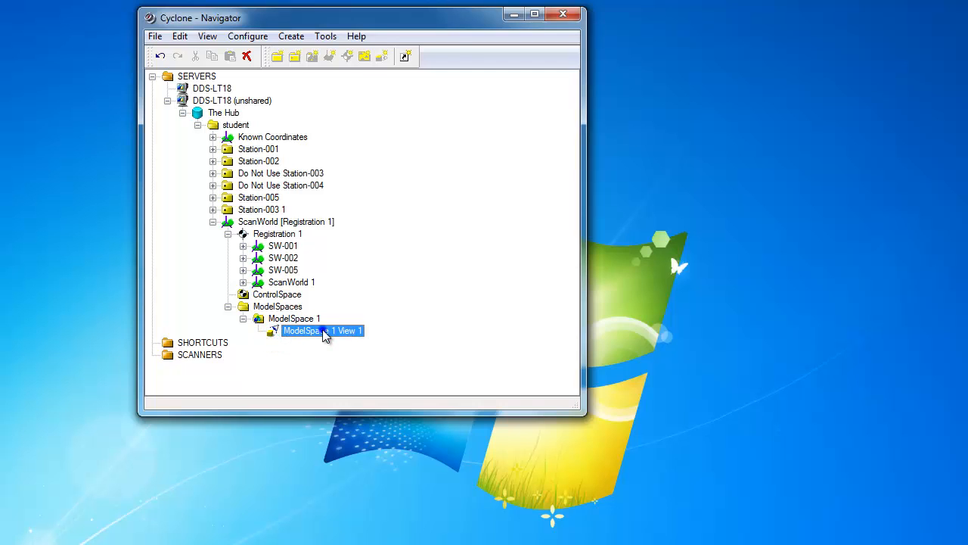
pyautogui.doubleClick(322, 331)
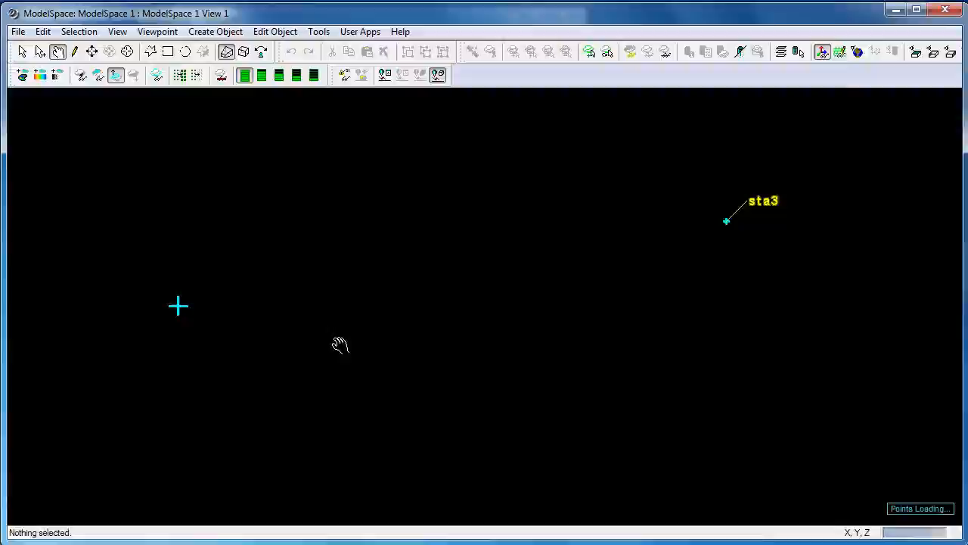